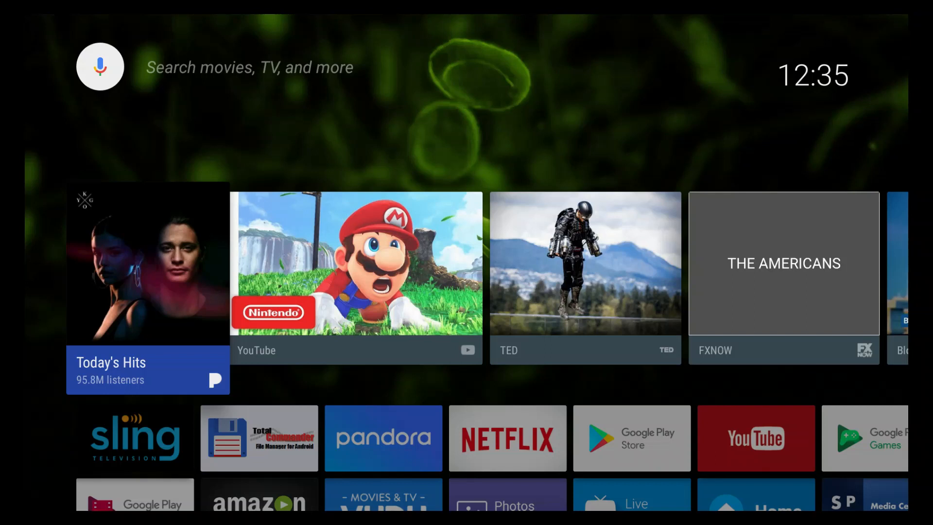
Step: Launch Google Play Store from the Android TV home screen
scroll("down", 3)
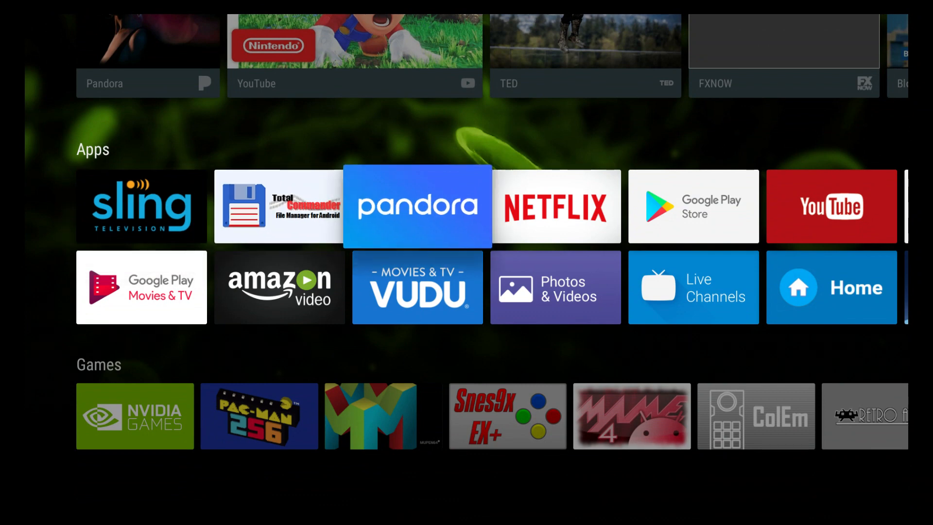
scroll("right", 3)
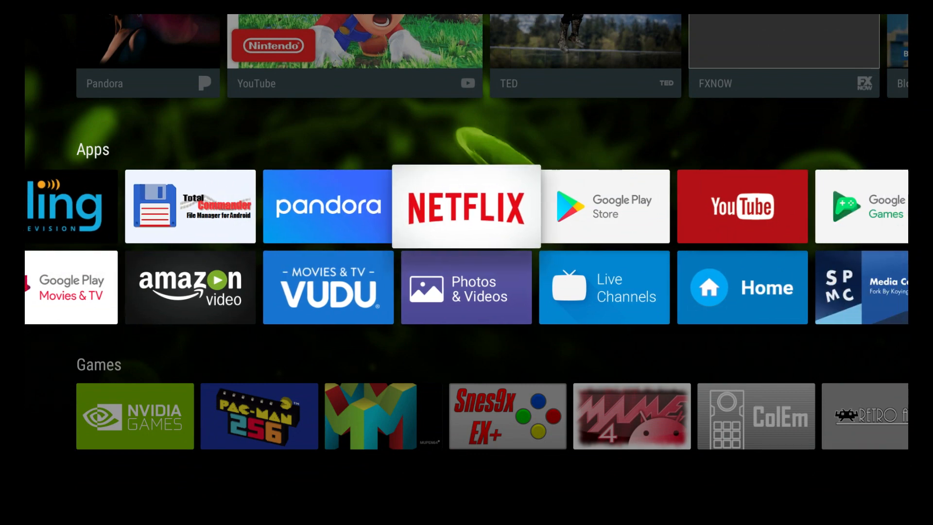
scroll("right", 3)
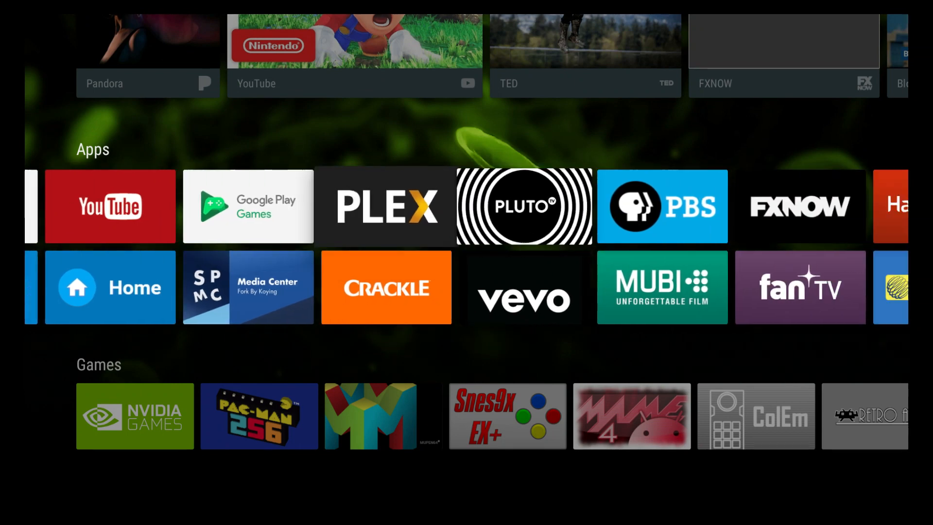
scroll("left", 3)
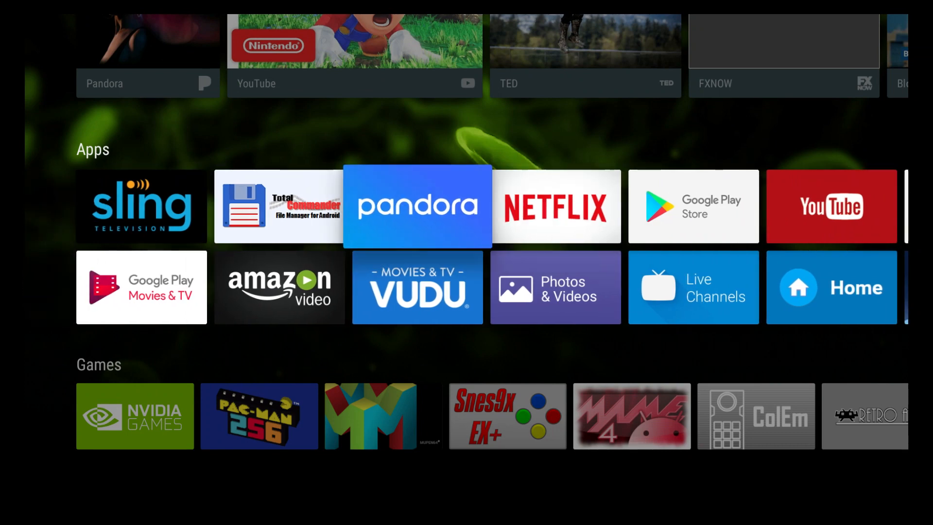
scroll("right", 3)
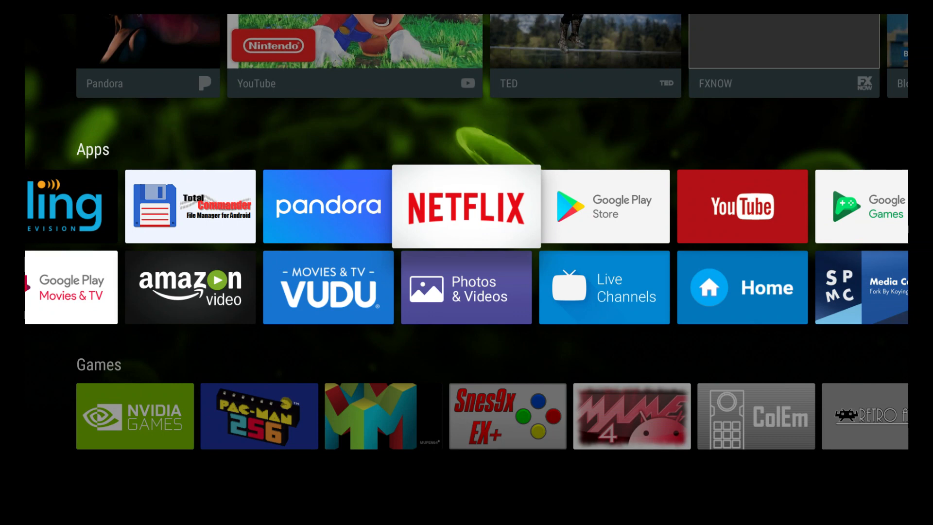
scroll("right", 3)
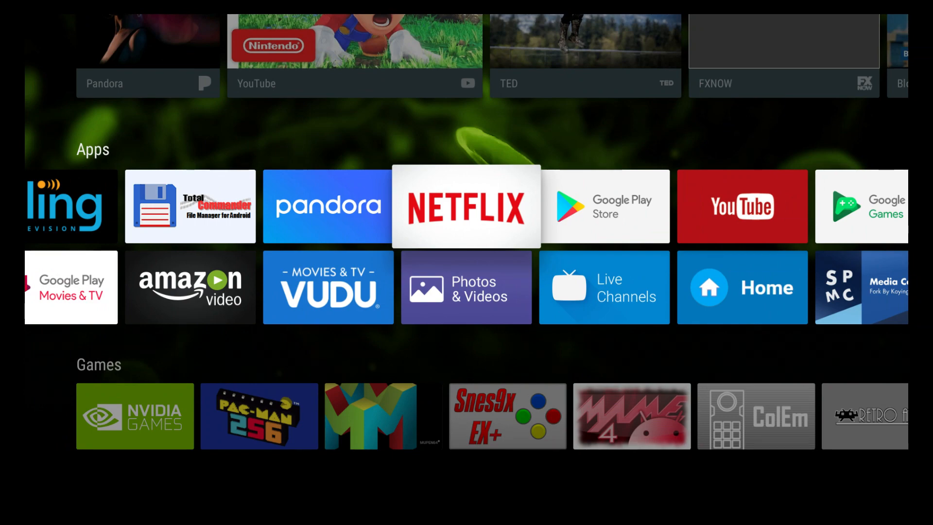
scroll("right", 3)
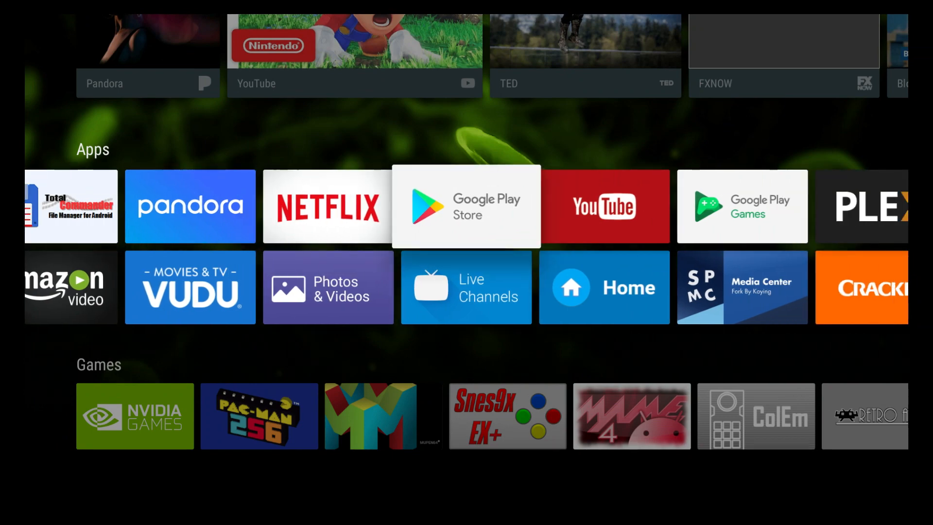
left_click(466, 206)
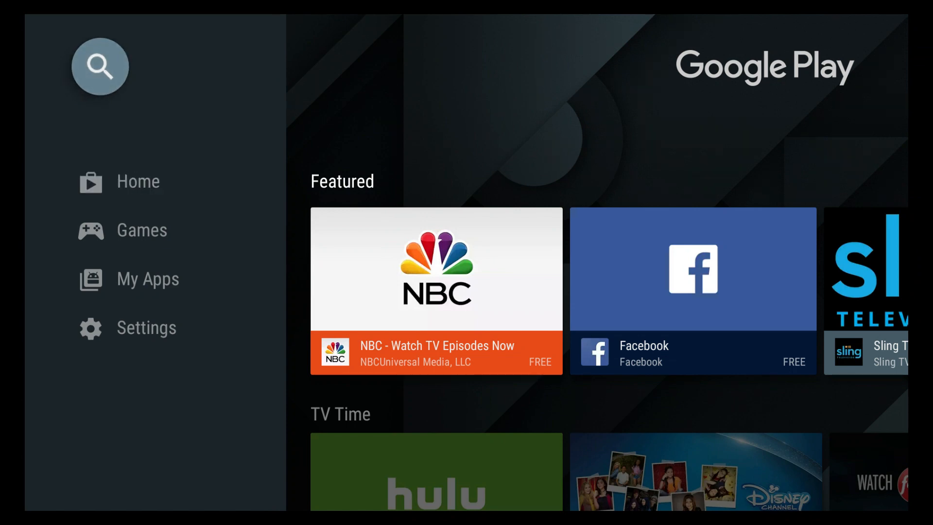
Step: Search Play Store for "puff" and open the Puffin TV - Fast Web Browser result
left_click(101, 65)
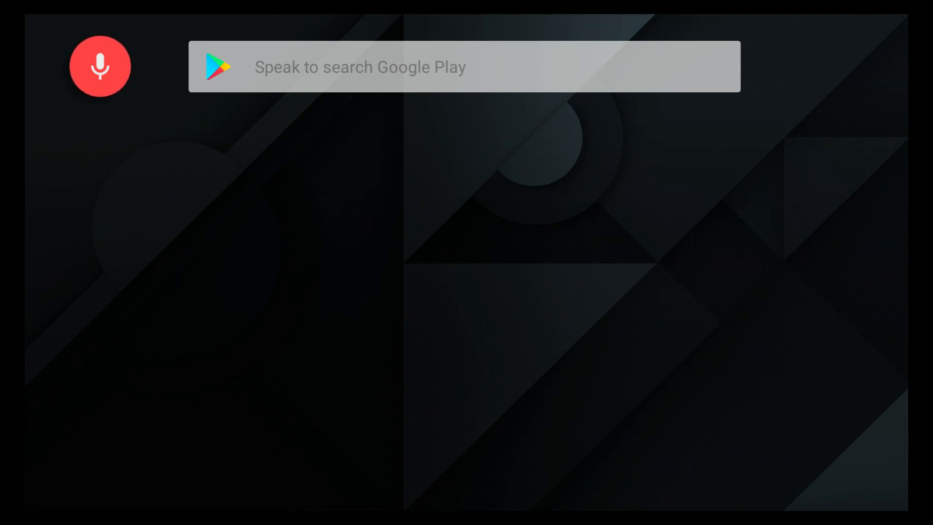
left_click(465, 67)
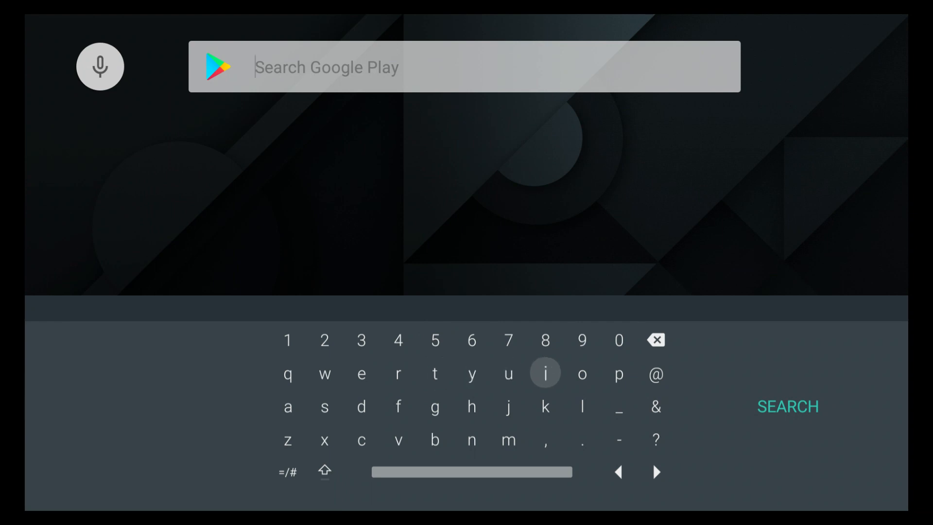
mouse_move(619, 373)
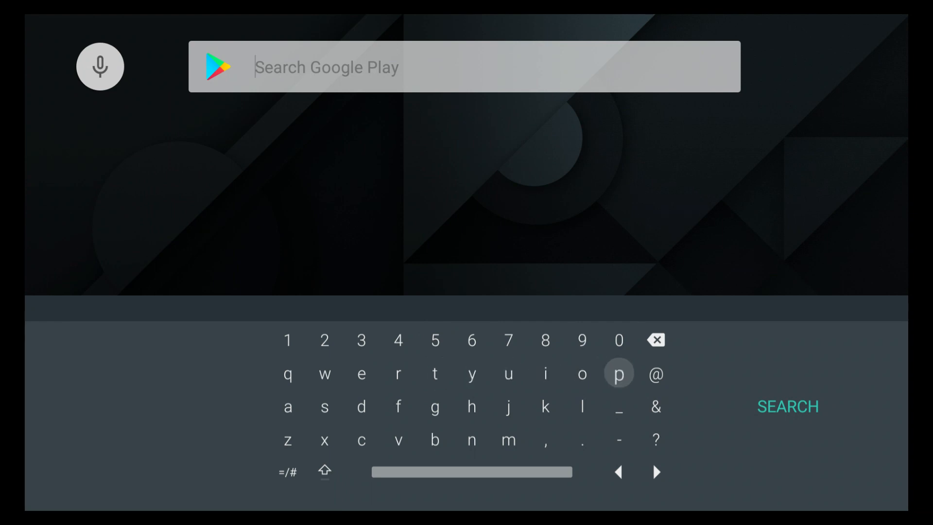
left_click(508, 375)
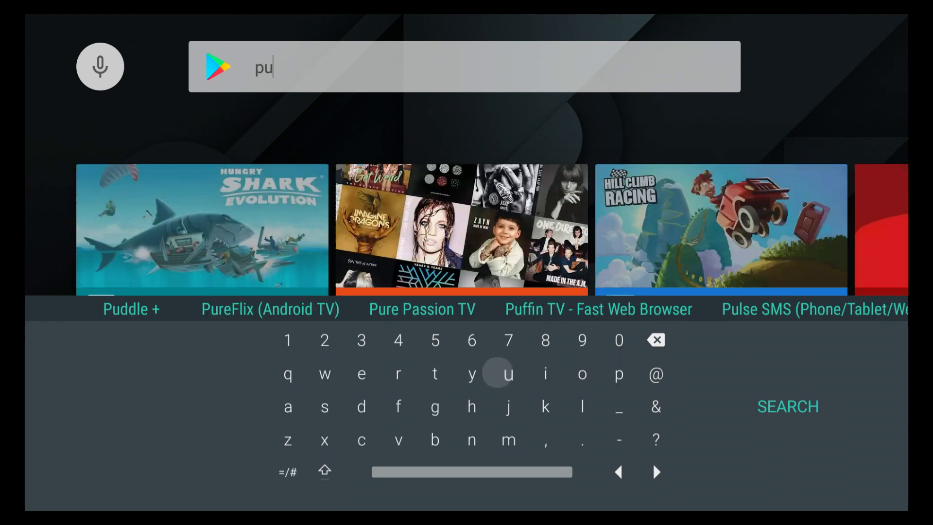
left_click(398, 406)
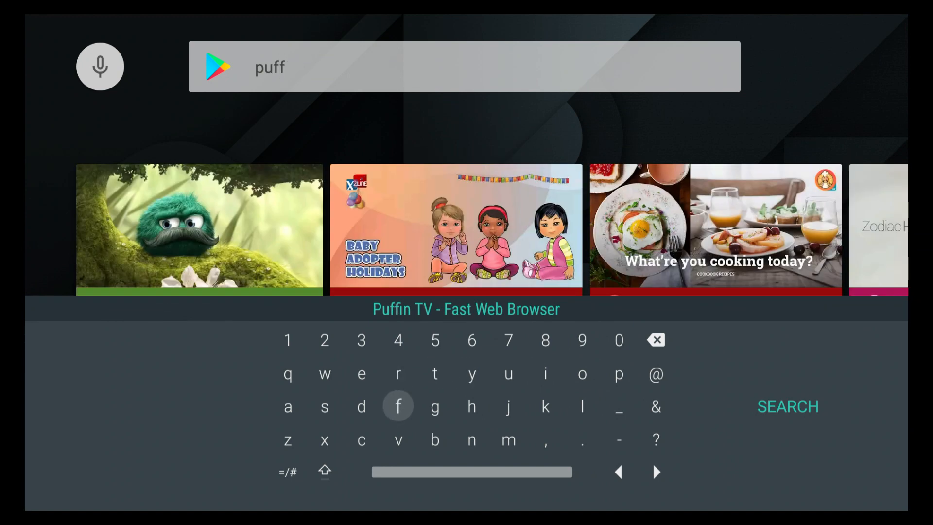
mouse_move(508, 373)
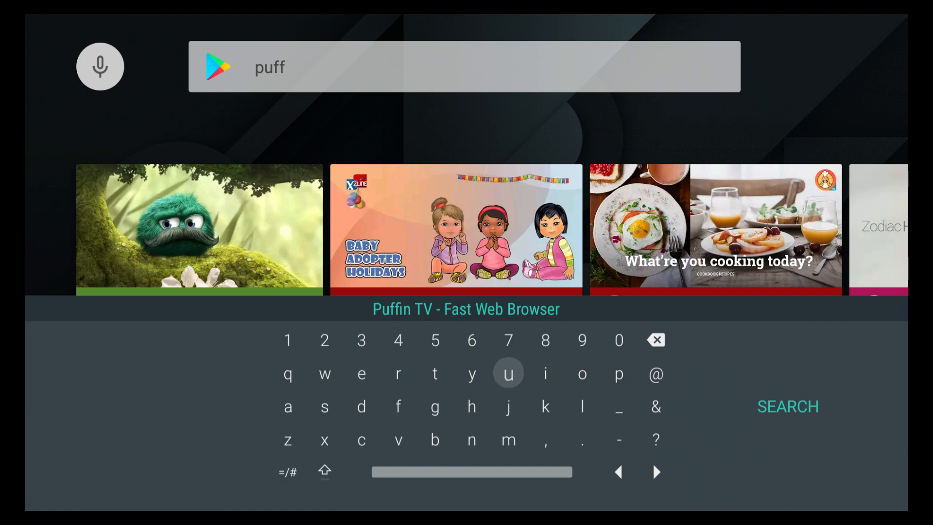
left_click(544, 373)
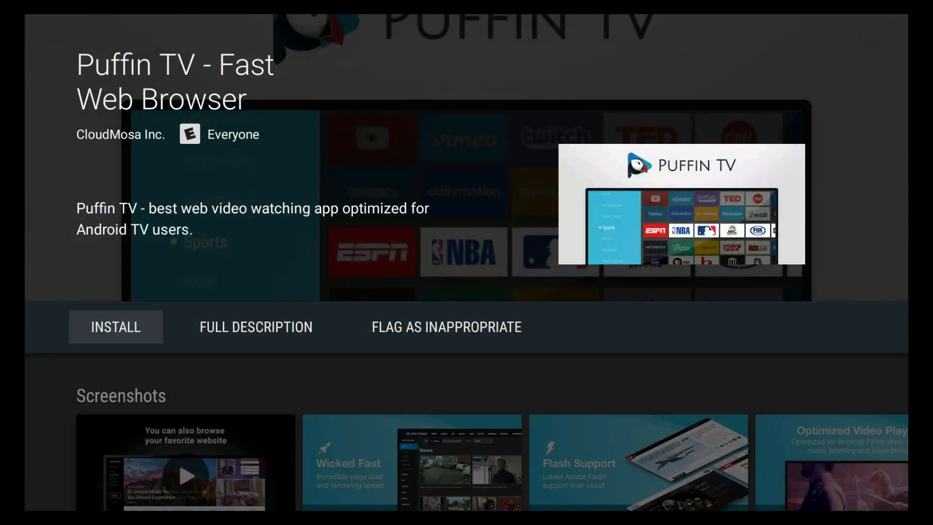
Step: Install Puffin TV, accepting its app permissions
left_click(116, 326)
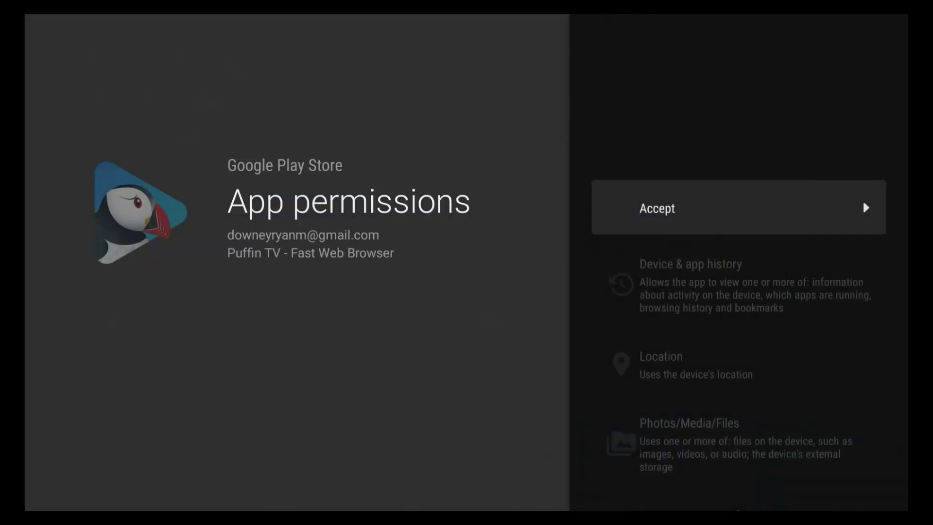
left_click(739, 208)
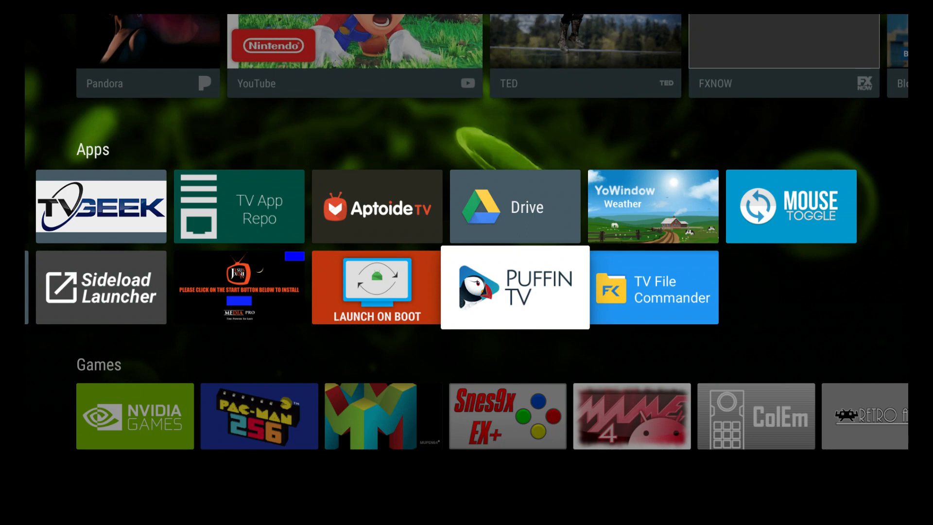
Step: Launch Puffin TV and browse its start page categories like News, Sports and Most Popular
left_click(514, 287)
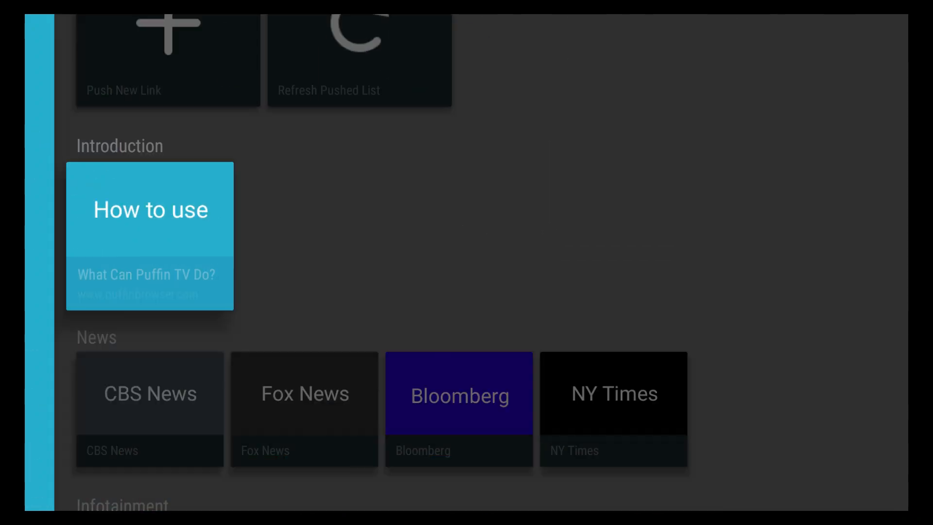
scroll("down", 3)
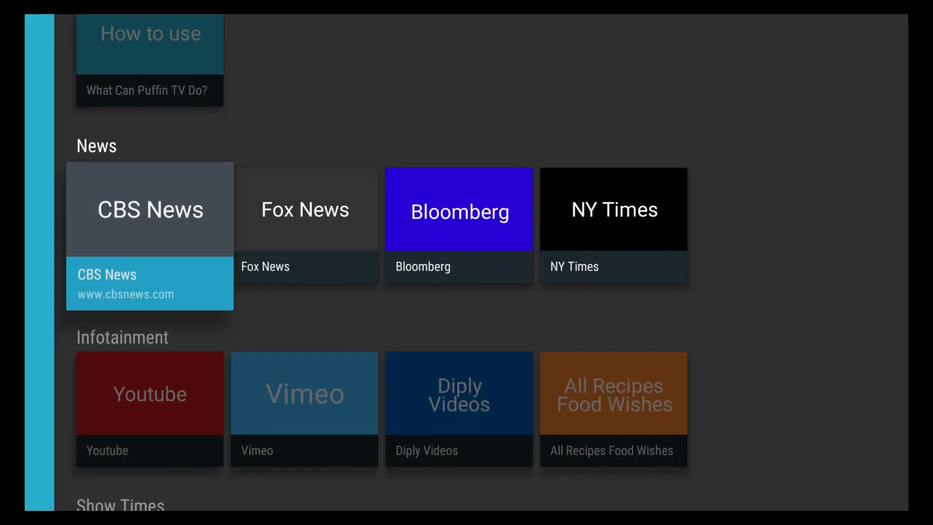
scroll("down", 3)
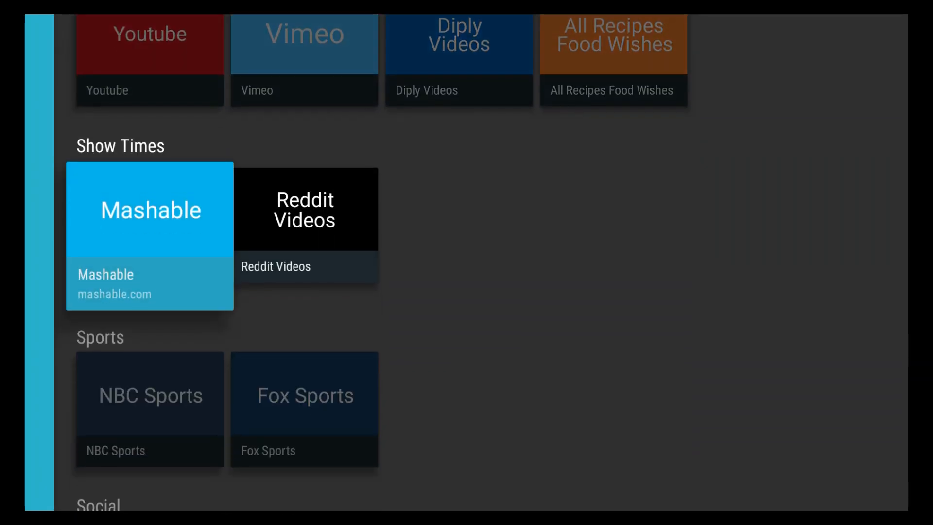
scroll("down", 3)
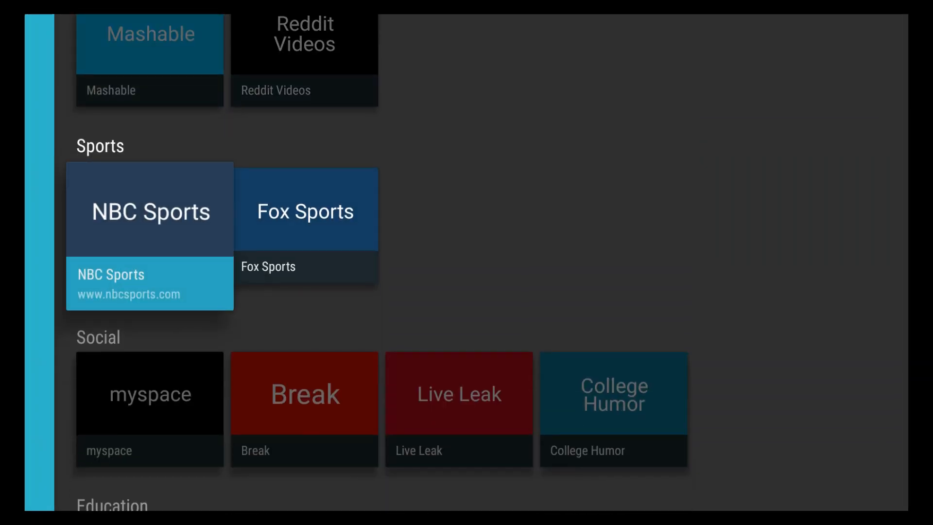
scroll("down", 3)
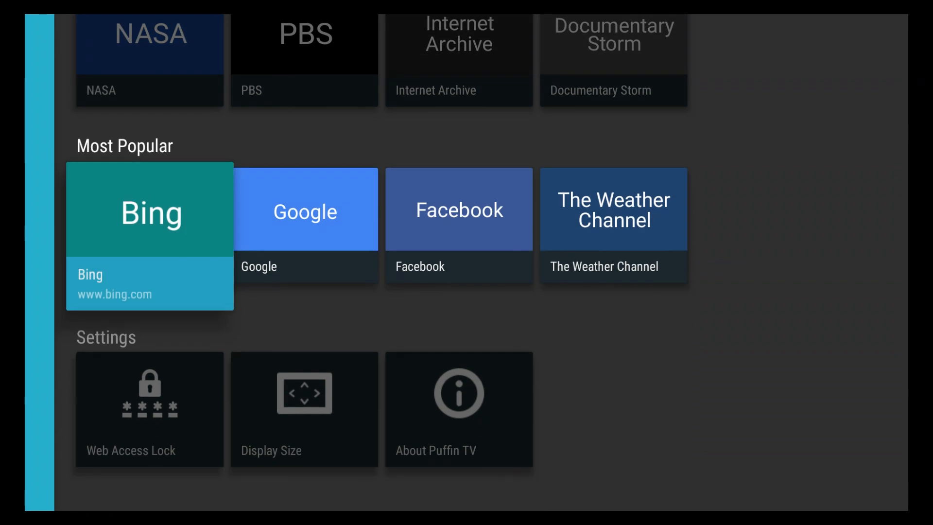
scroll("down", 3)
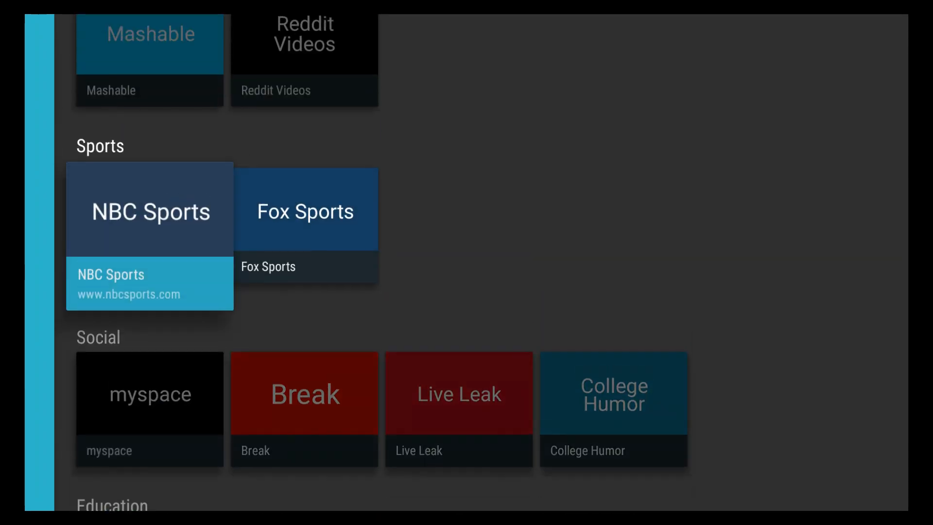
scroll("down", 3)
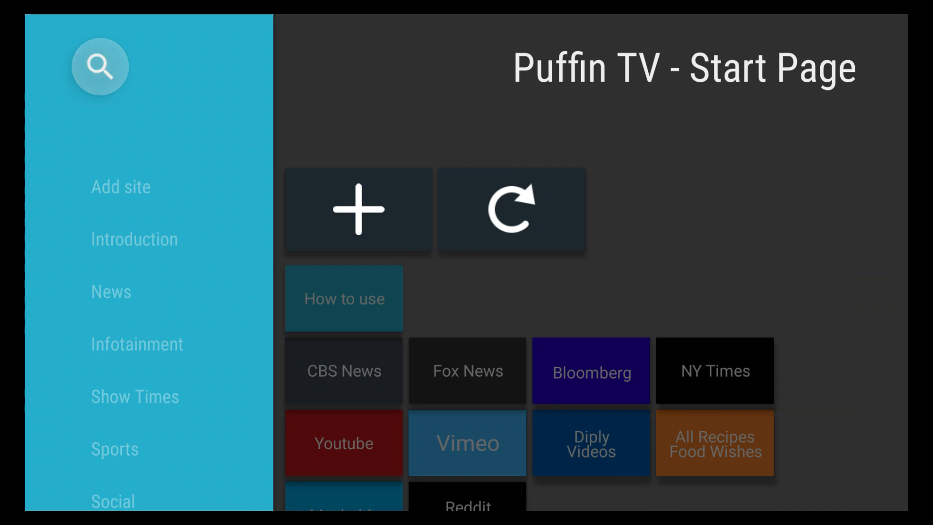
Step: Search Bing for "browser" in Puffin TV and look through the results
left_click(100, 67)
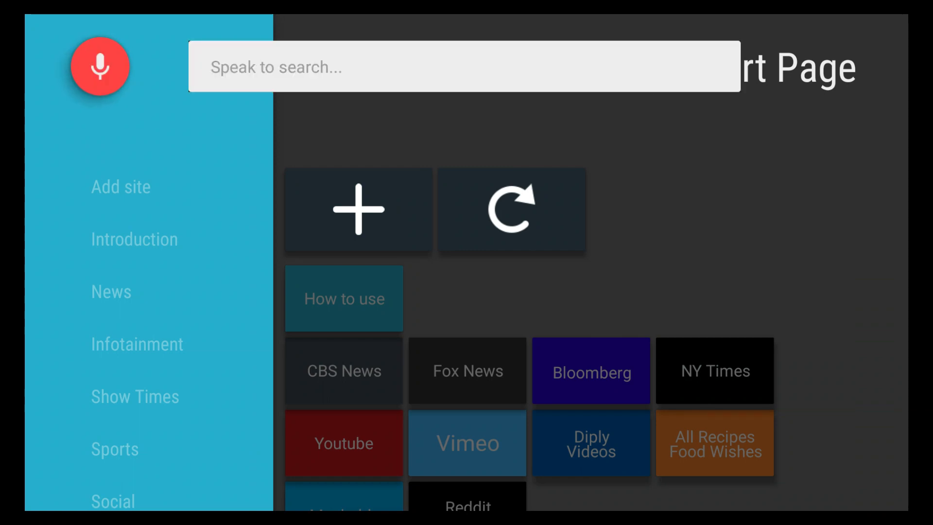
left_click(100, 67)
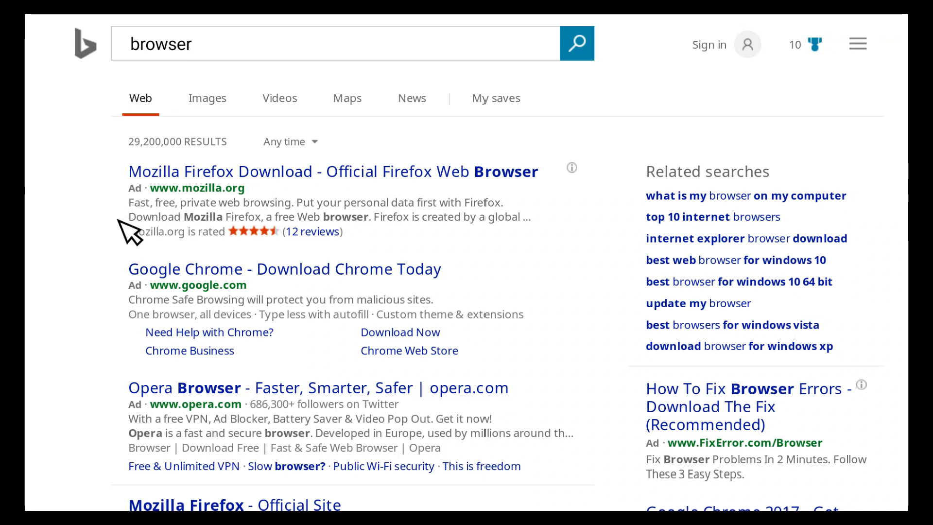
scroll("down", 3)
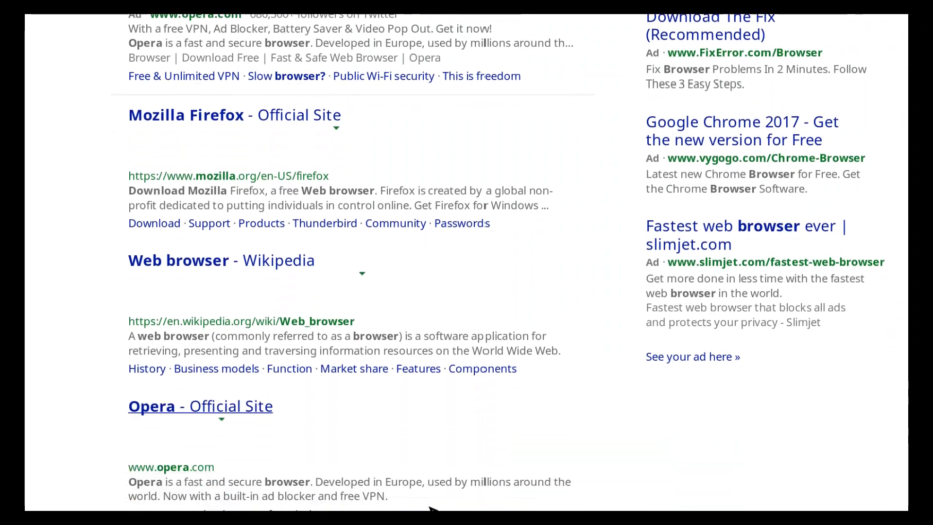
scroll("down", 3)
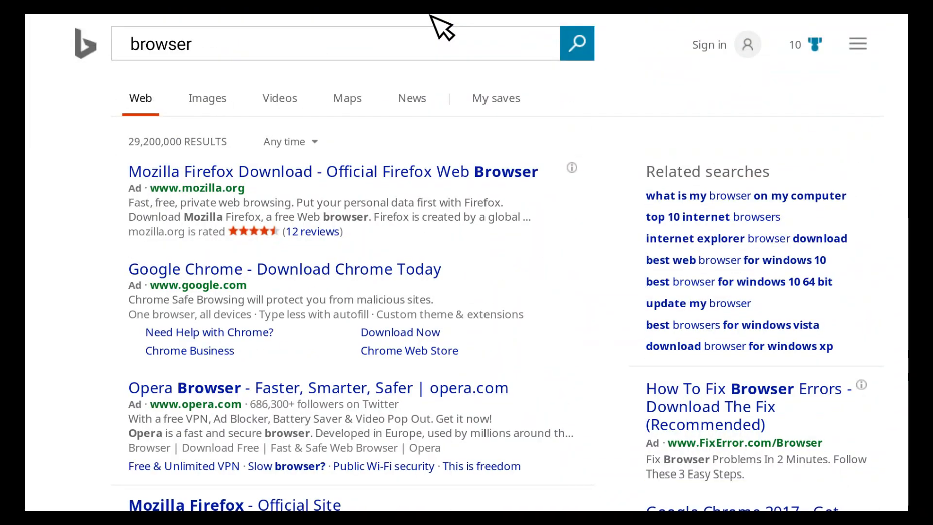
Step: Replace the query with "google" and get its Bing results
left_click(333, 44)
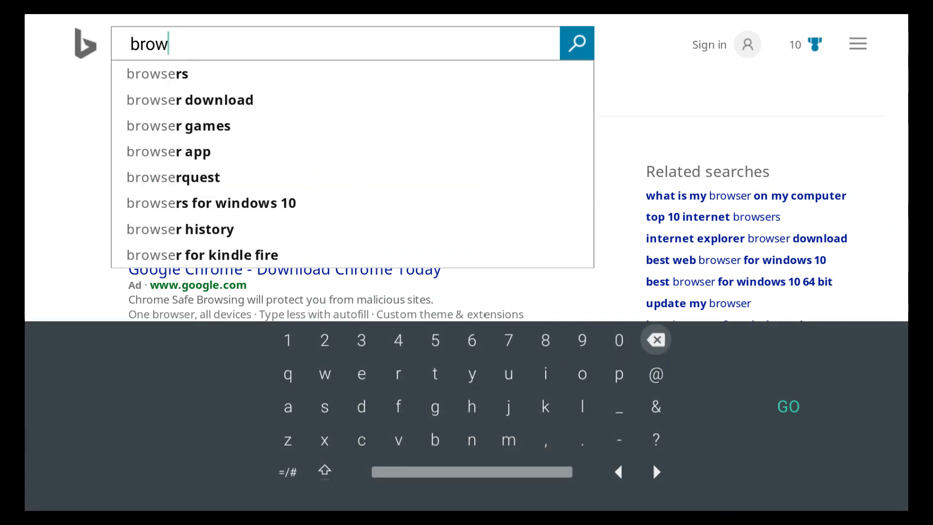
left_click(655, 340)
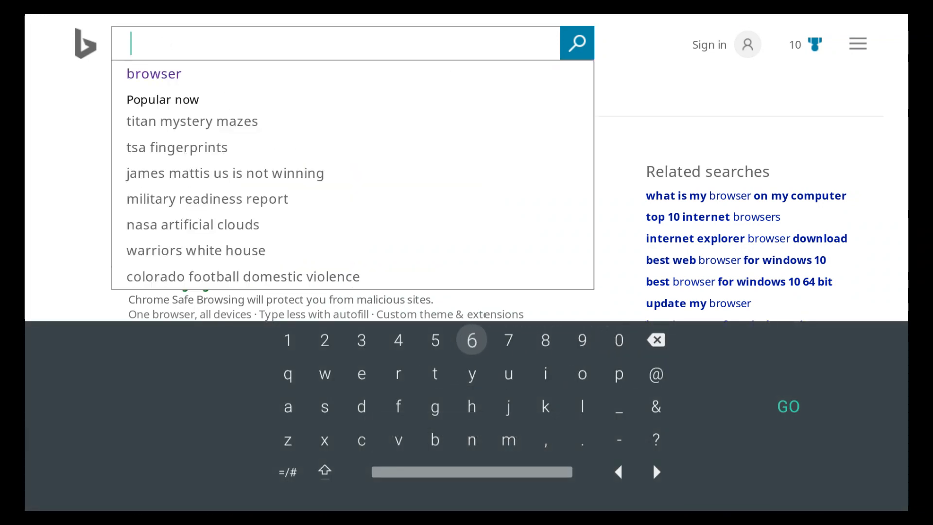
type("gg")
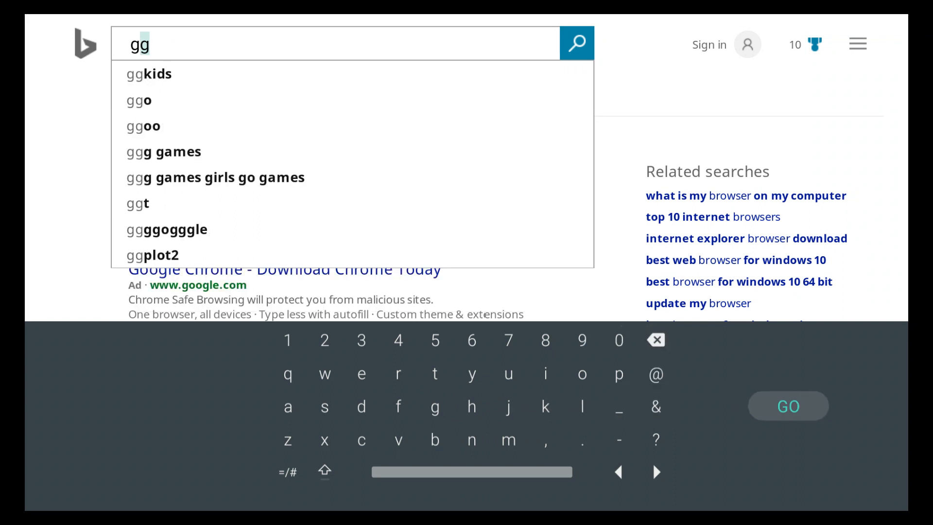
left_click(655, 340)
type("oogle")
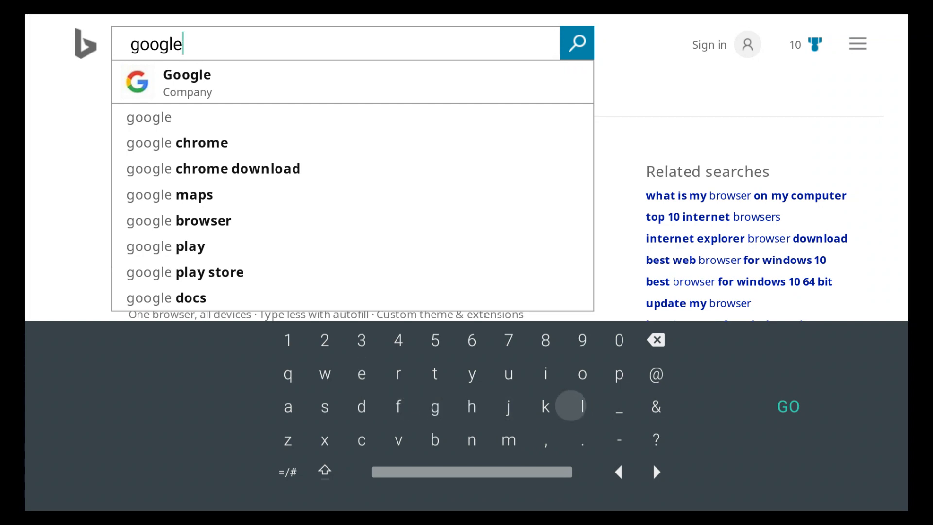
left_click(574, 43)
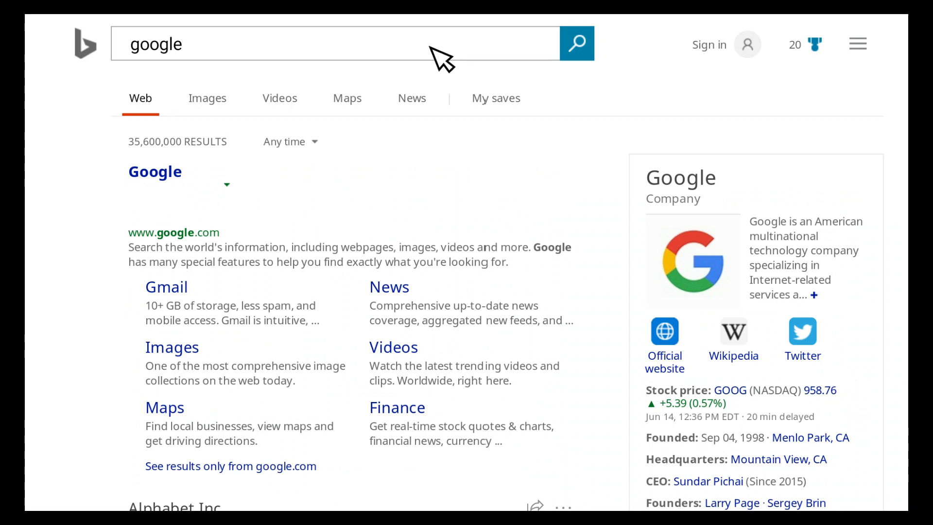
mouse_move(444, 27)
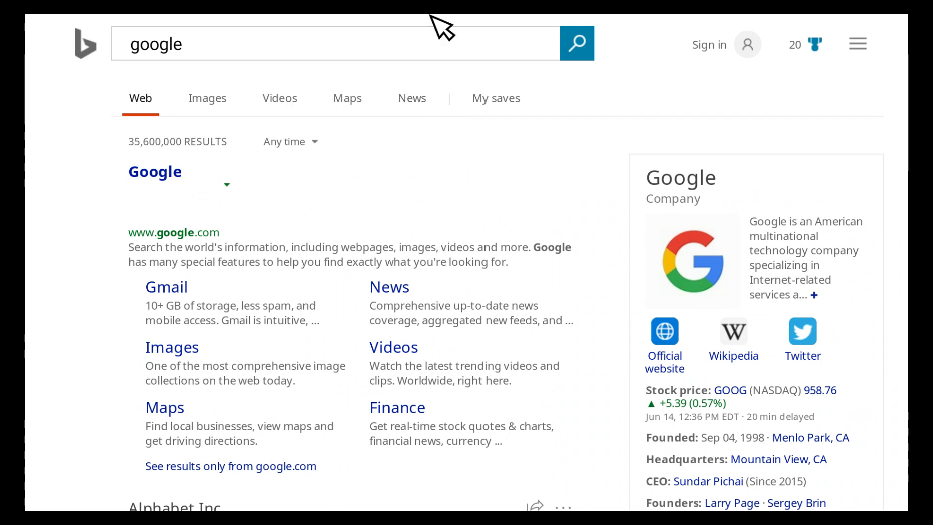
scroll("down", 3)
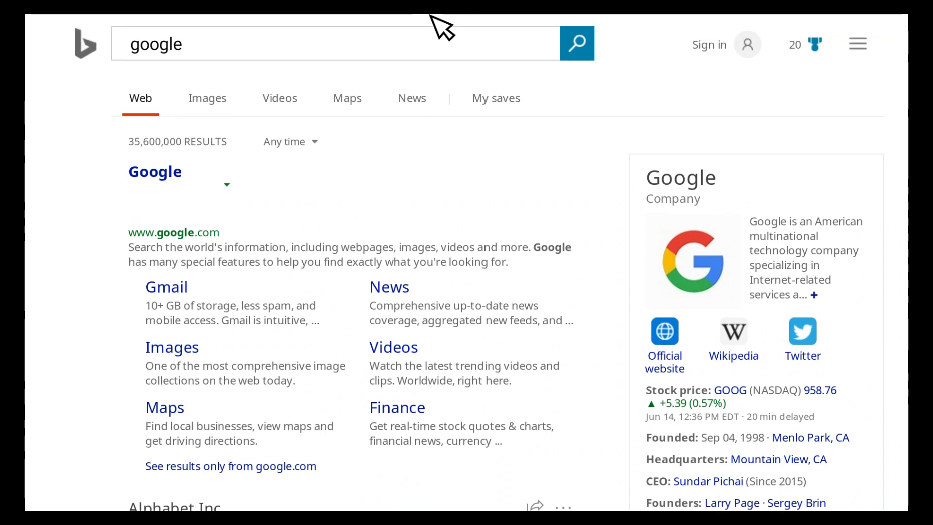
mouse_move(440, 51)
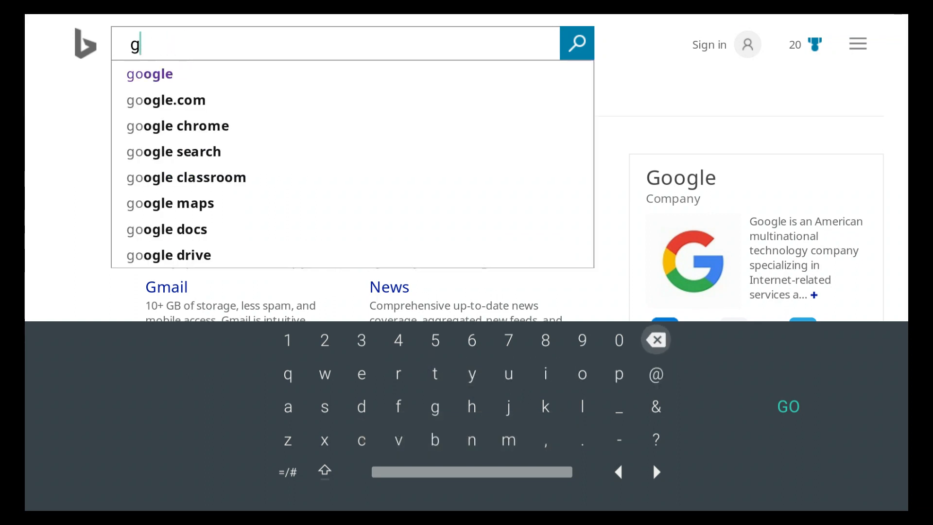
Step: Search Bing for "kodi tv" so Kodi's official site tops the results
left_click(655, 341)
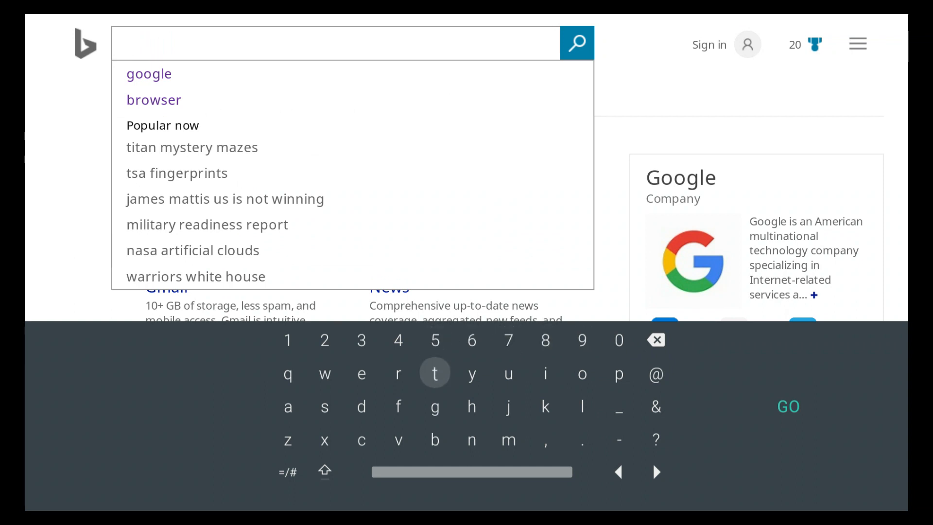
type("tv")
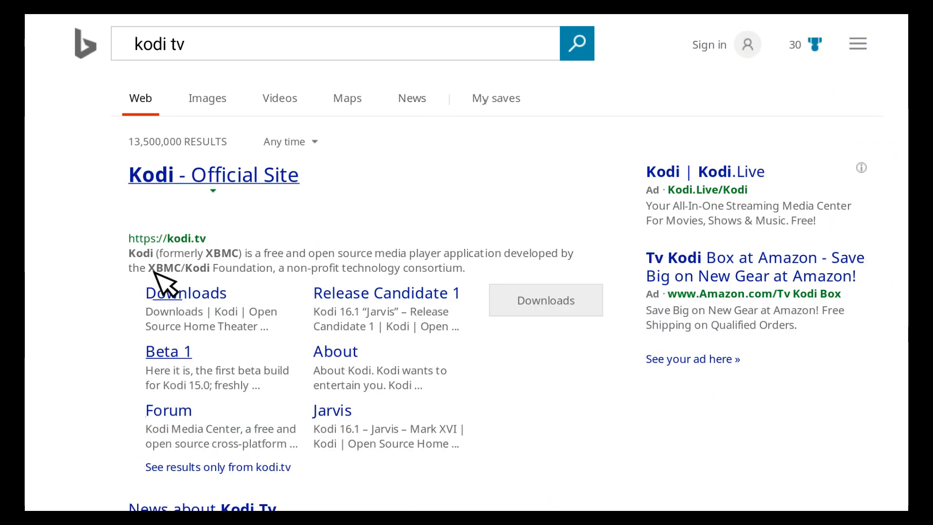
mouse_move(668, 129)
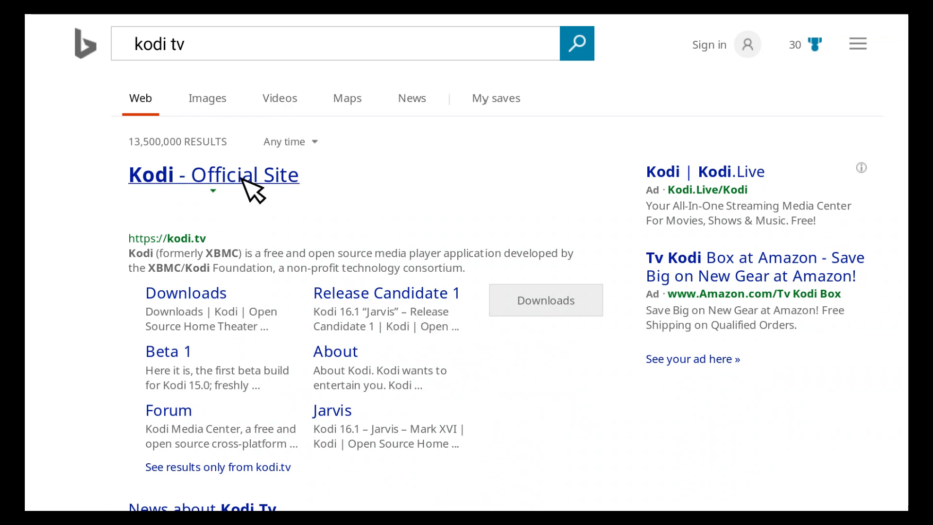
Step: Open the Kodi official site, dismiss its cookie notice and bring up its navigation menu
left_click(212, 174)
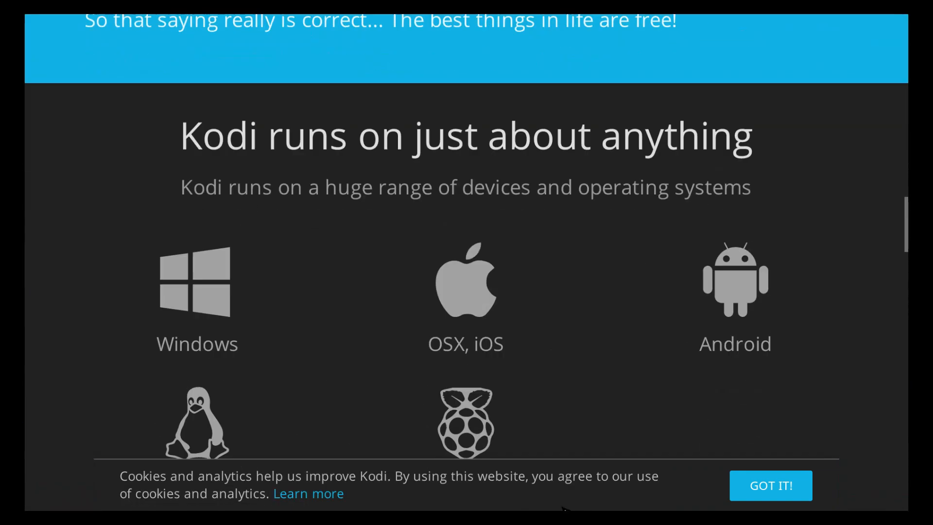
scroll("up", 3)
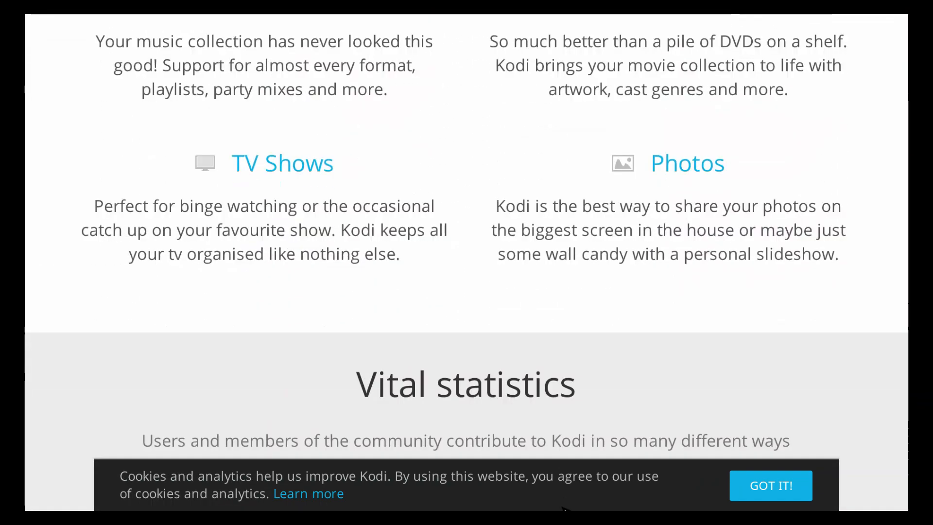
mouse_move(645, 494)
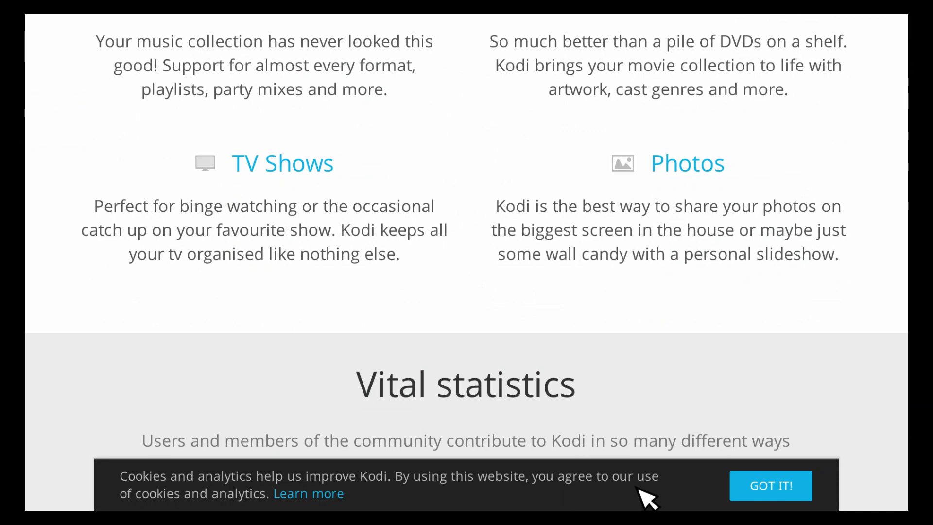
left_click(771, 486)
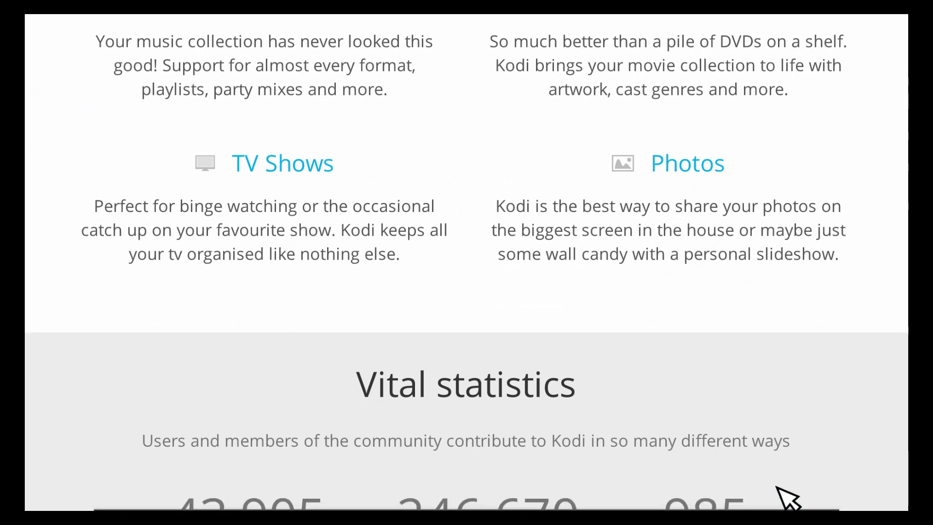
mouse_move(359, 98)
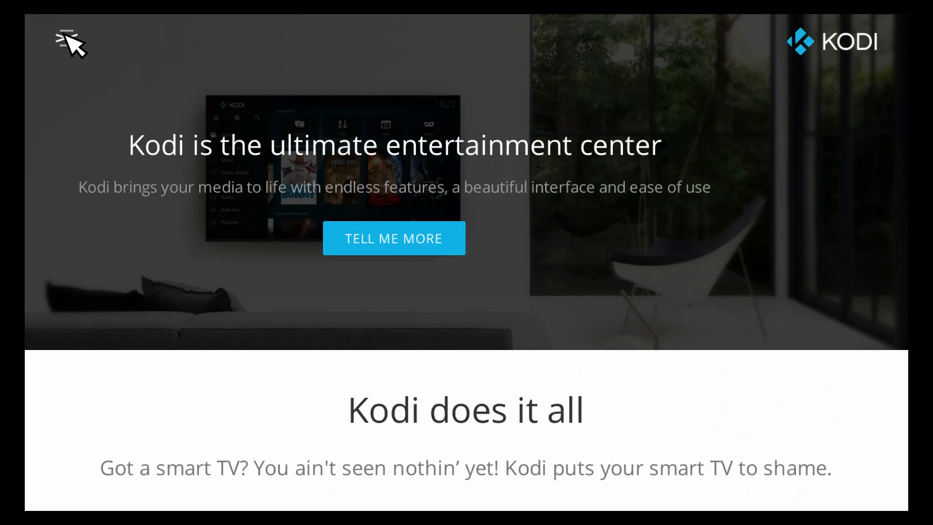
left_click(68, 42)
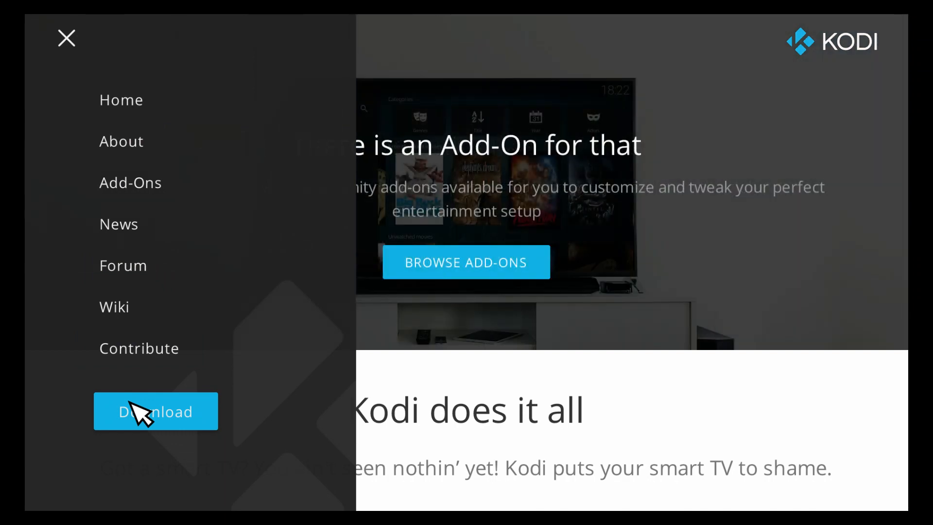
Step: Go to the Kodi Download page and pick Android
left_click(155, 412)
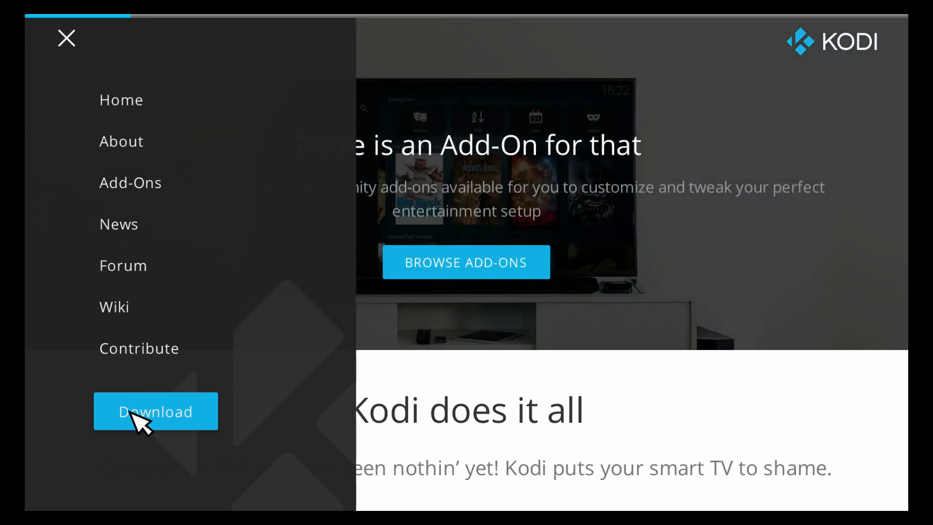
left_click(156, 411)
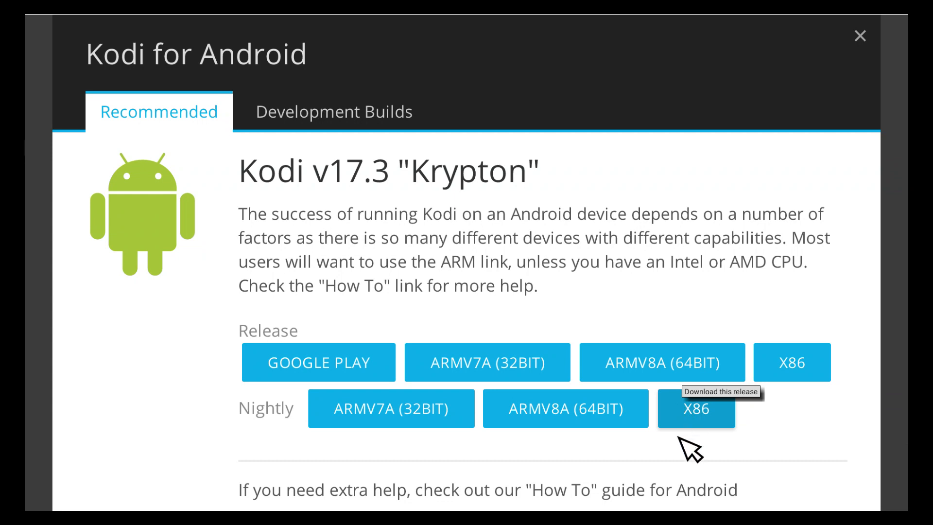
scroll("down", 3)
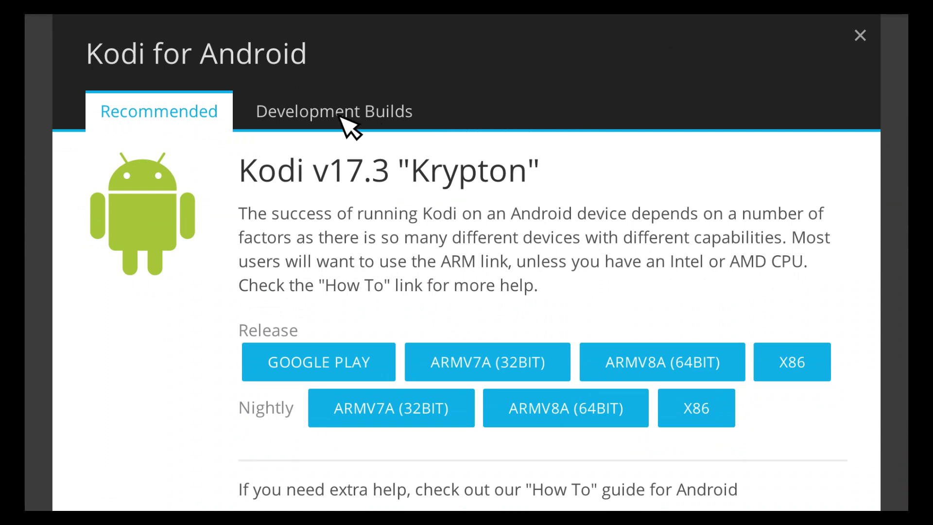
Step: View the Android Development Builds down to the Nightly download buttons
left_click(334, 111)
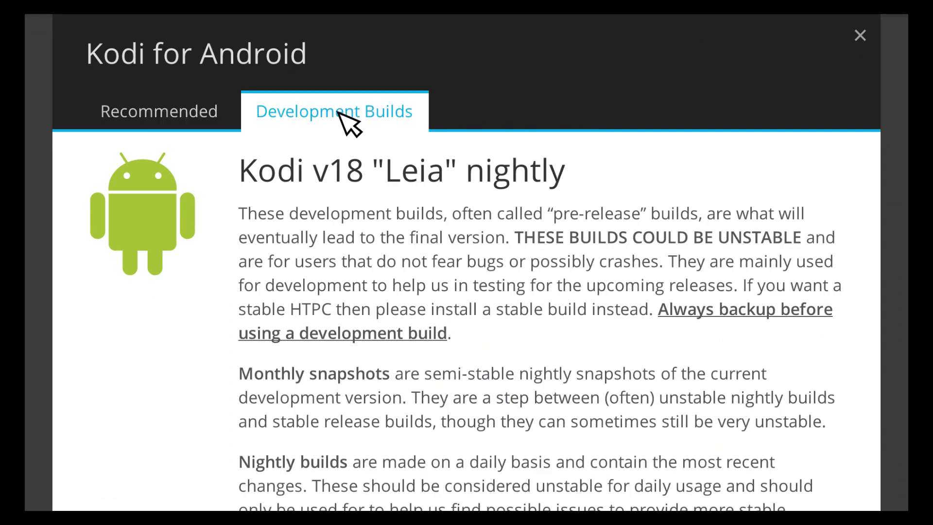
scroll("down", 3)
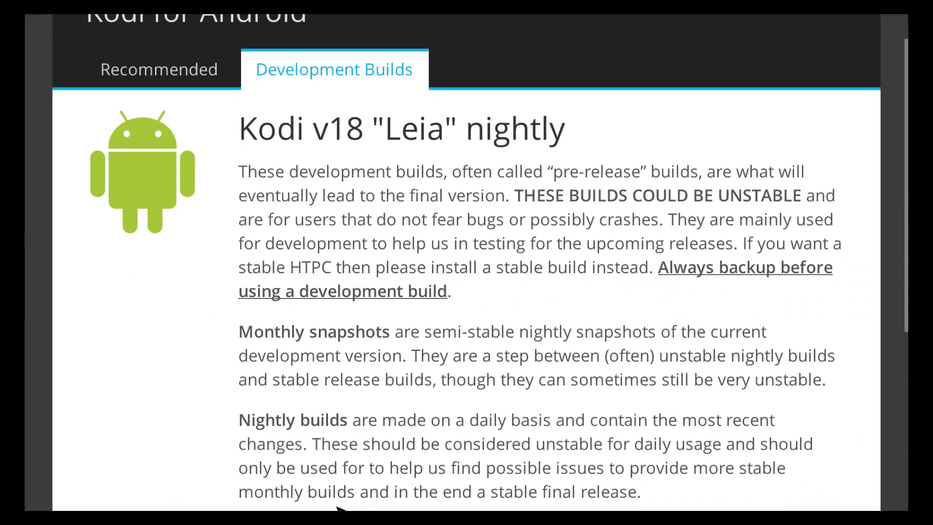
scroll("down", 3)
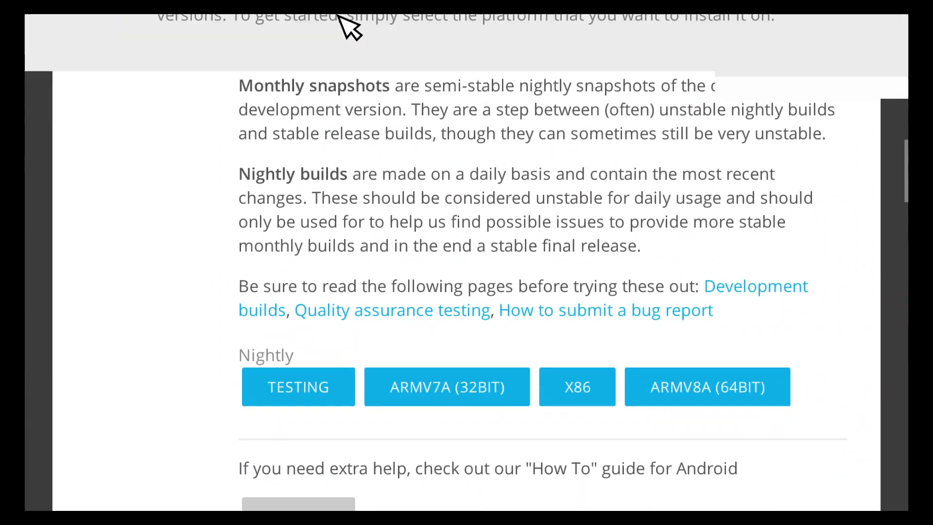
scroll("down", 3)
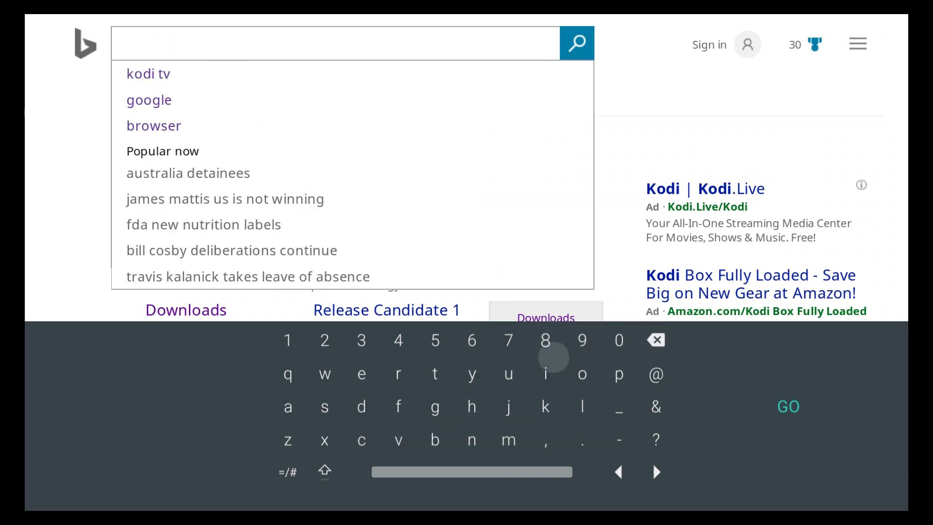
Step: Search Bing for "aptoide" and locate the Aptoide - Official Site result
left_click(288, 406)
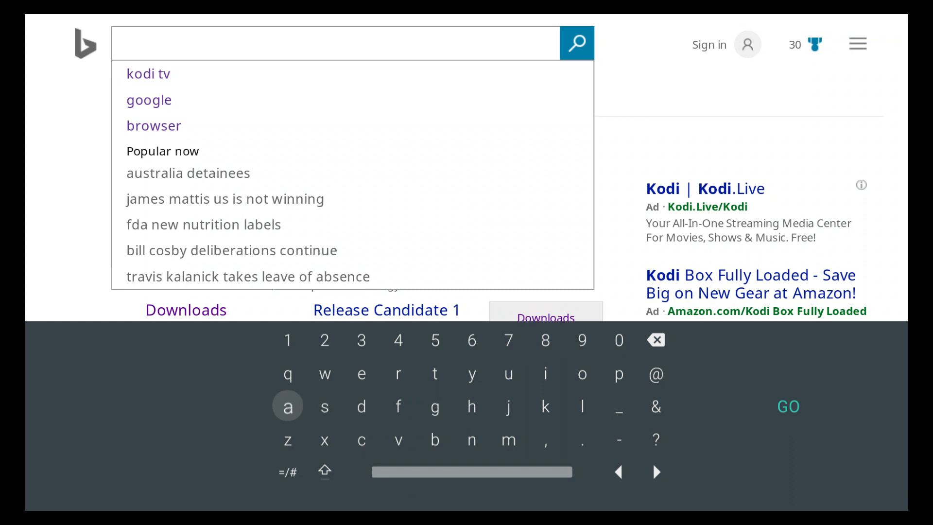
type("a")
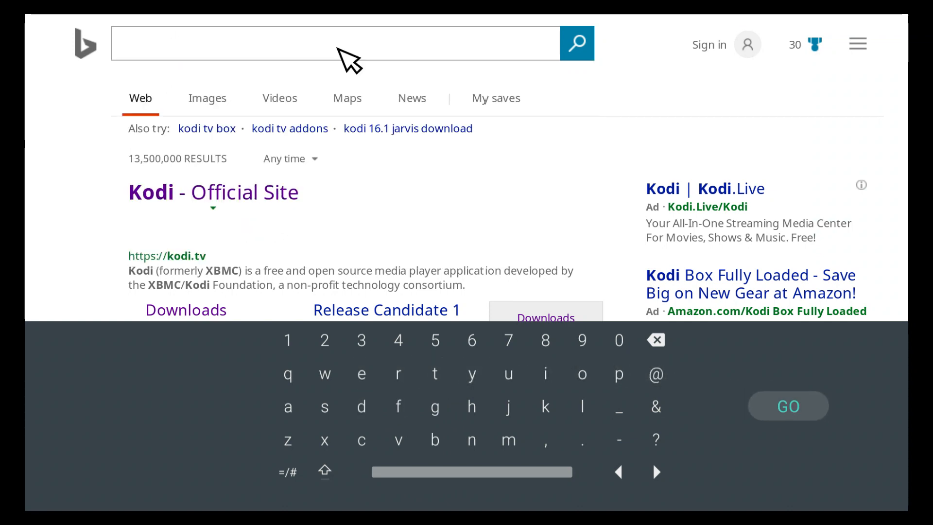
type("aptoide")
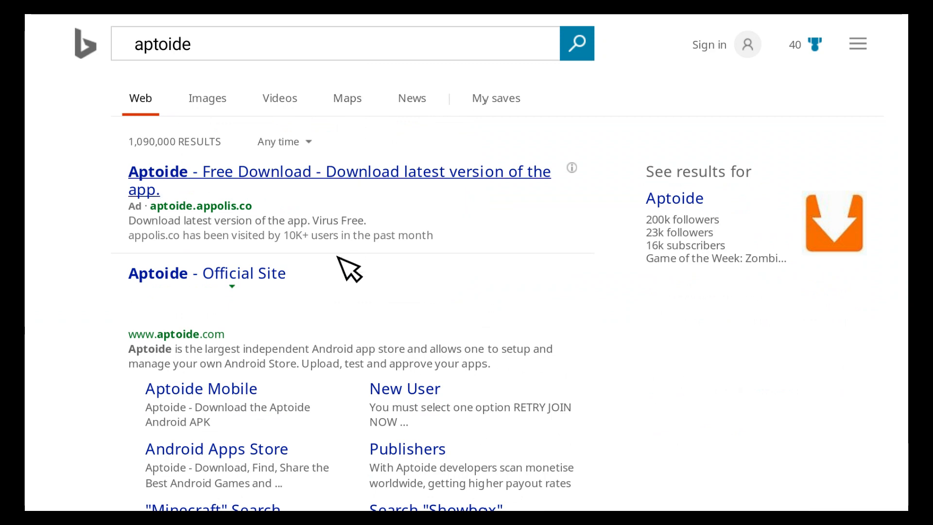
scroll("down", 3)
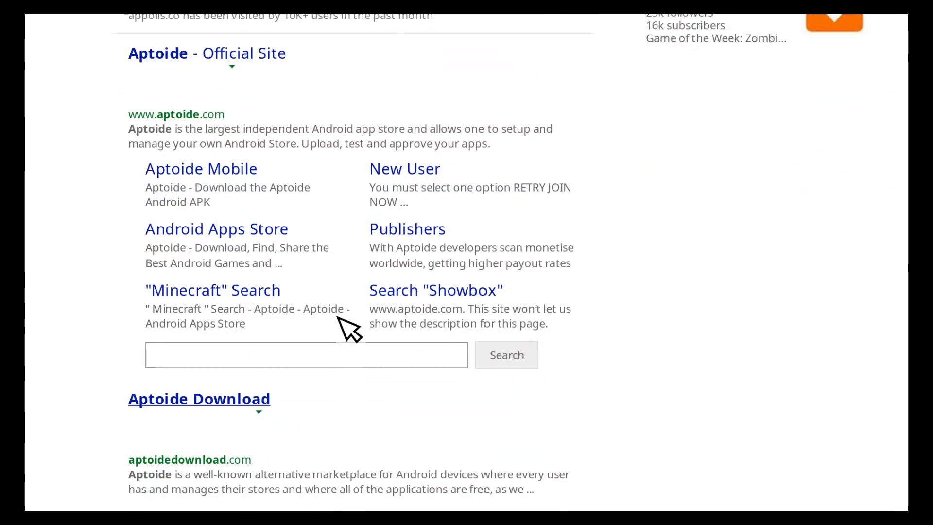
scroll("up", 3)
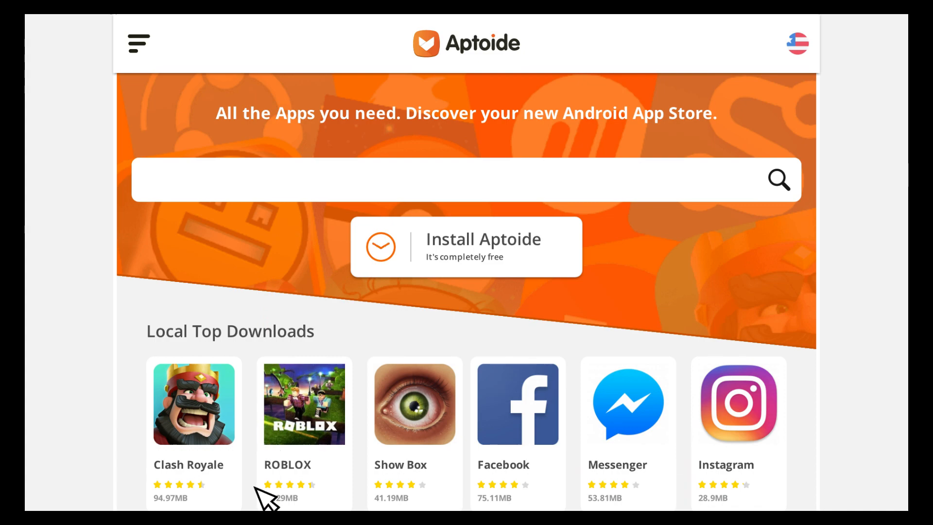
scroll("down", 3)
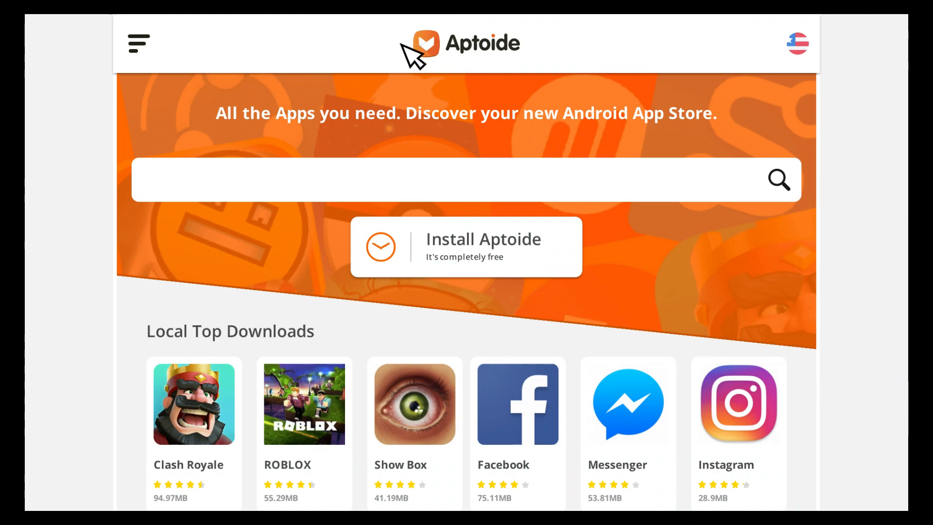
scroll("down", 3)
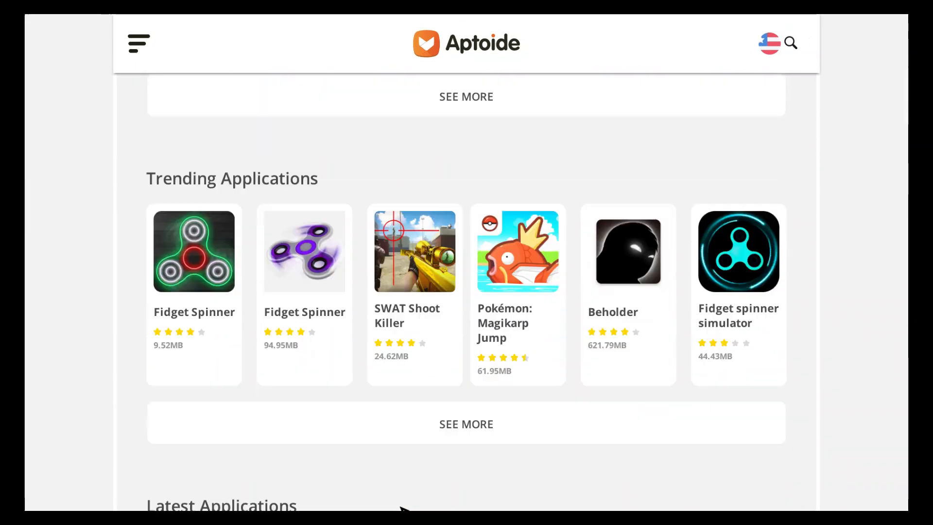
scroll("down", 3)
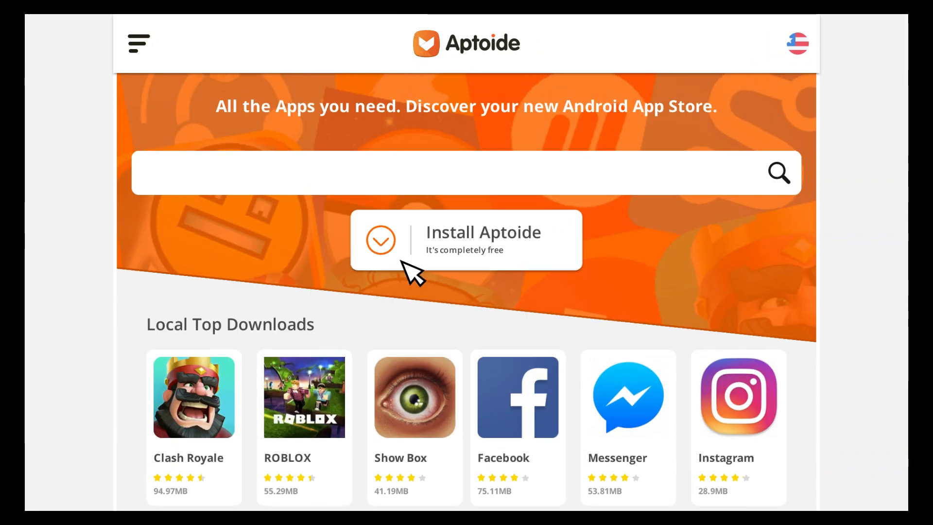
scroll("down", 3)
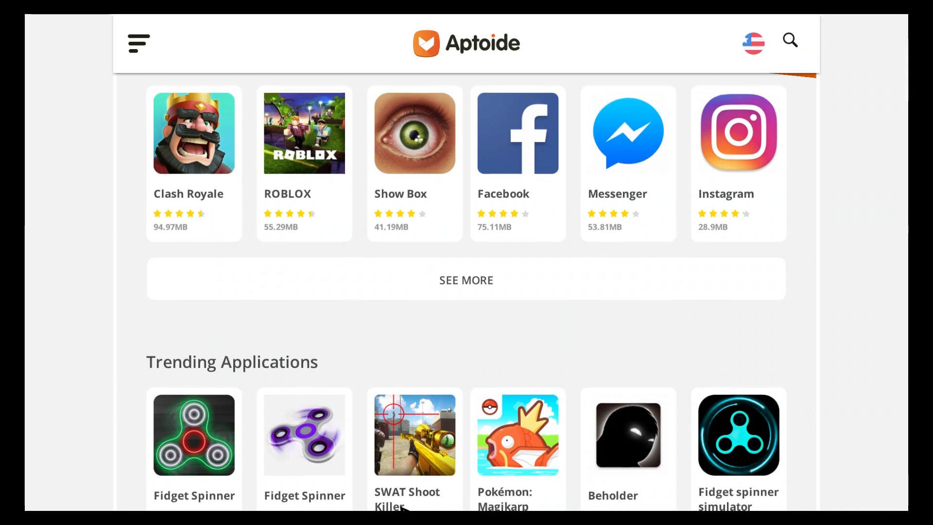
scroll("down", 3)
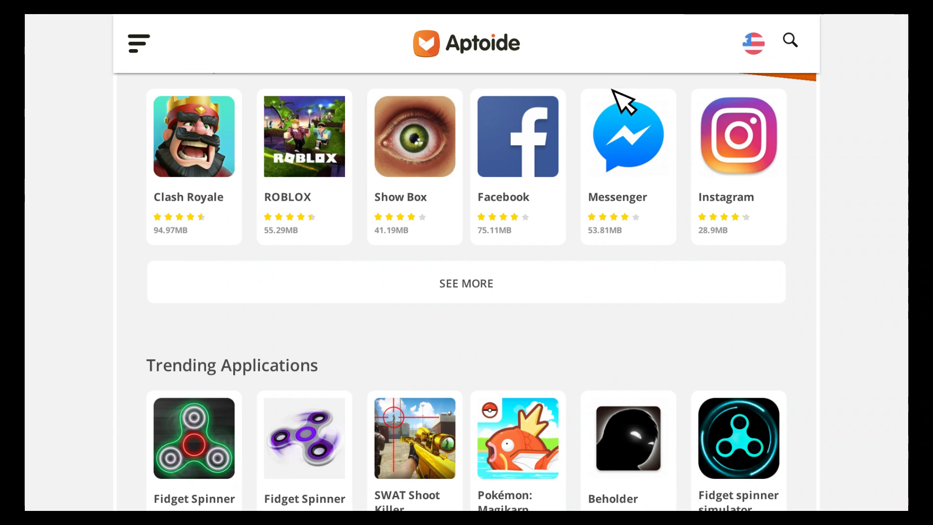
scroll("down", 3)
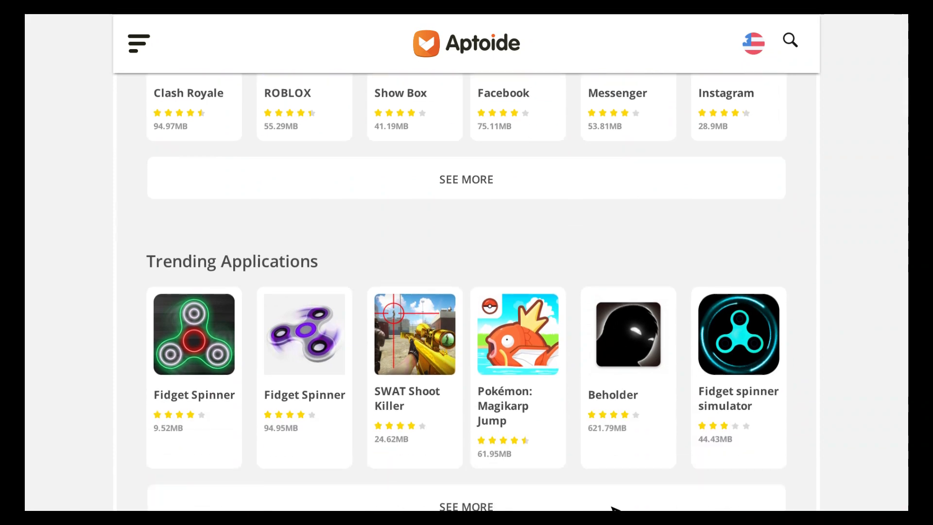
scroll("down", 3)
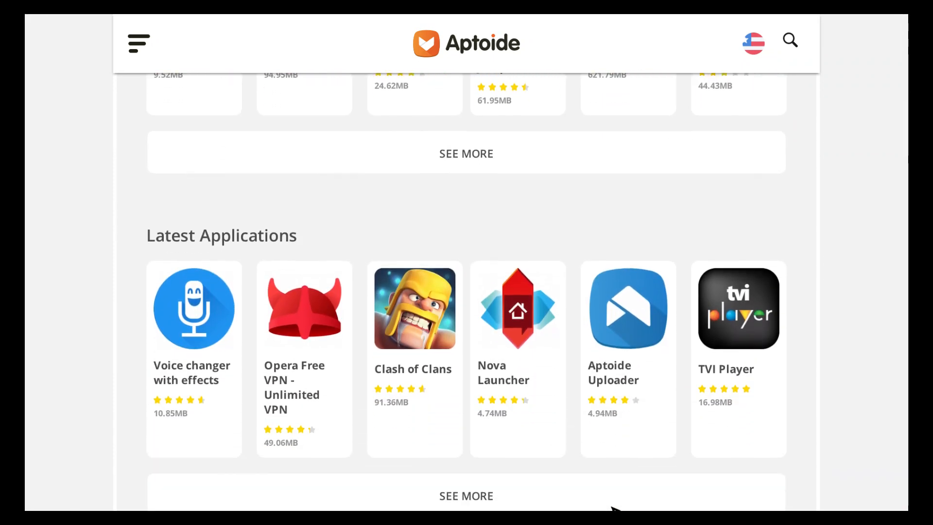
mouse_move(458, 357)
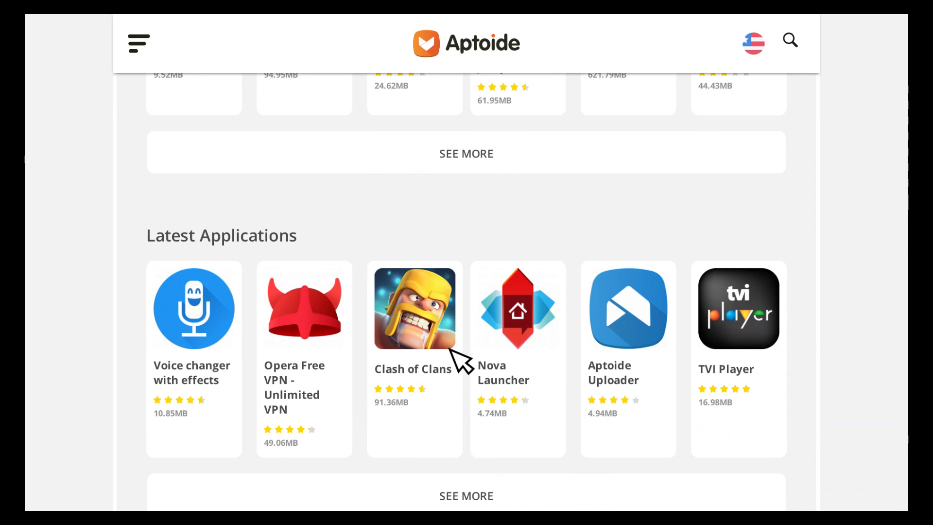
mouse_move(428, 352)
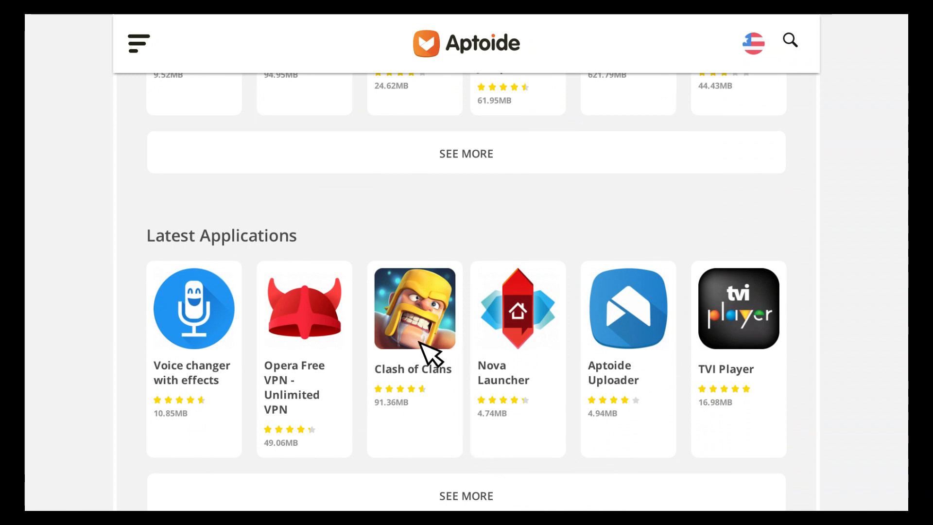
Step: Open Clash of Clans on Aptoide and start downloading its APK
left_click(414, 309)
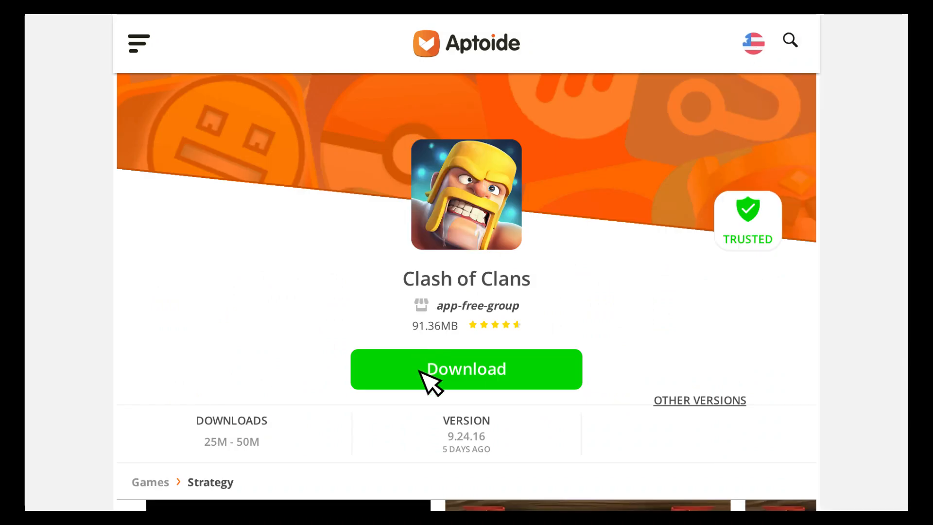
left_click(466, 370)
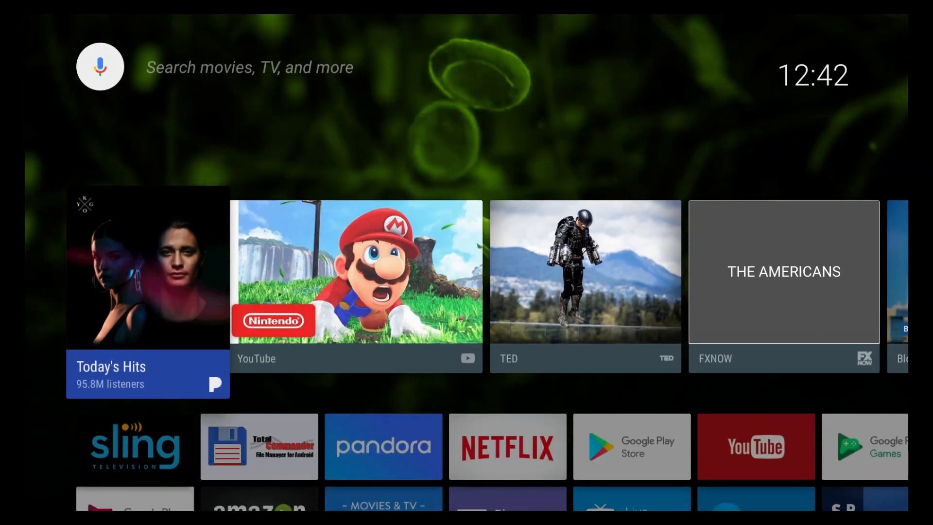
Step: Launch TV File Commander from the Apps row
scroll("down", 3)
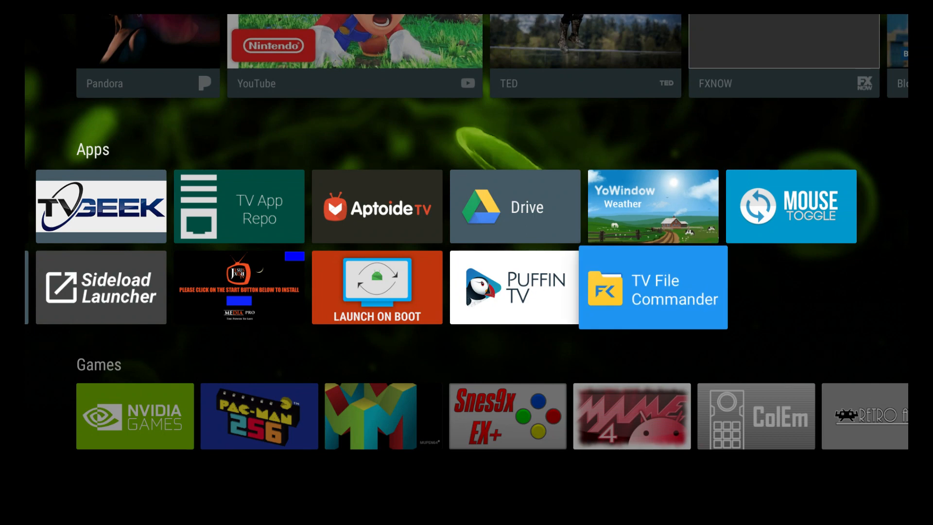
left_click(654, 288)
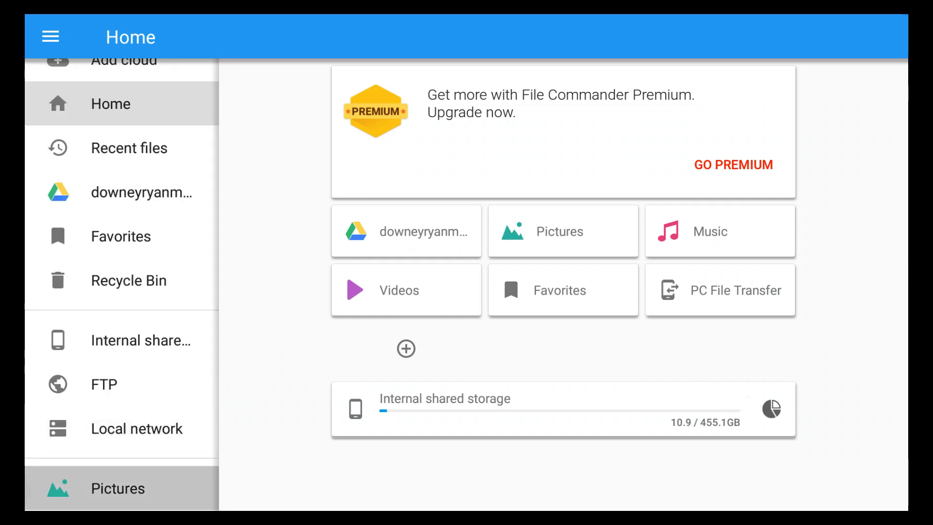
Step: Install the downloaded Clash of Clans APK from Downloads and dismiss the installed confirmation
scroll("down", 3)
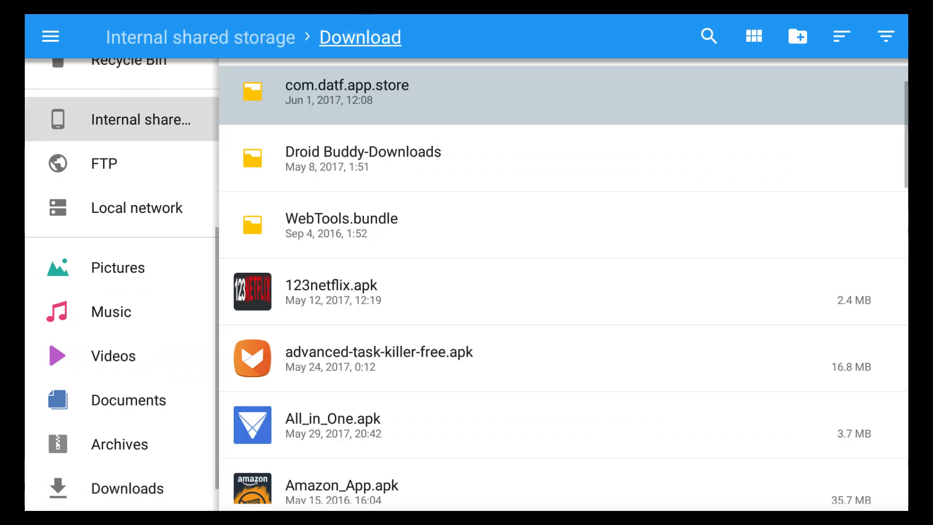
scroll("down", 3)
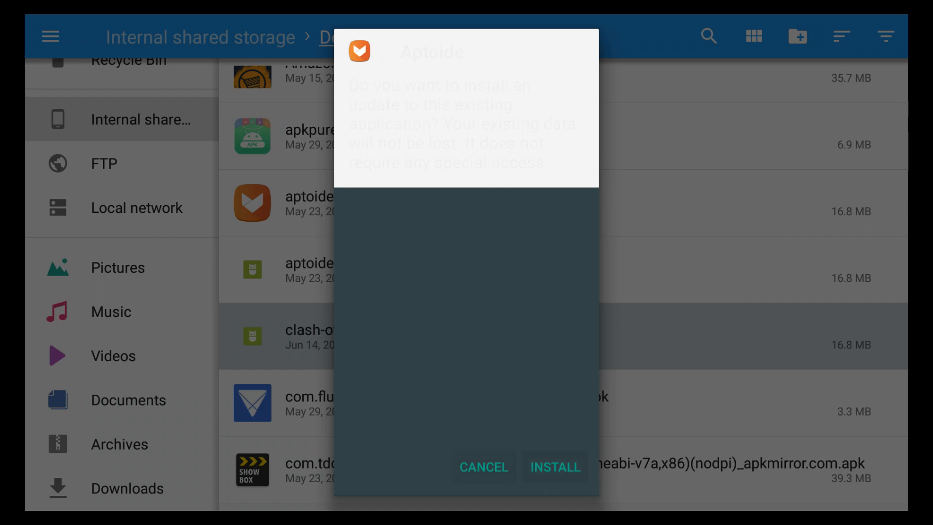
left_click(554, 465)
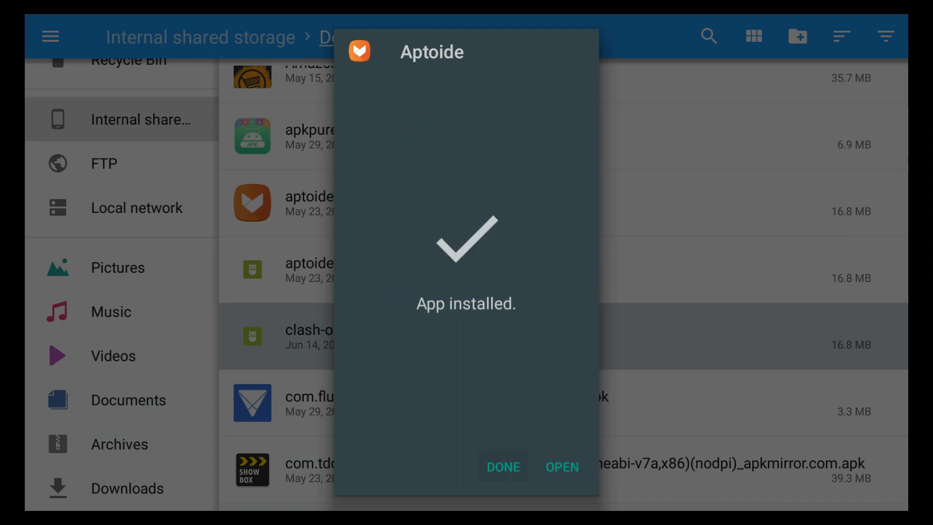
left_click(502, 466)
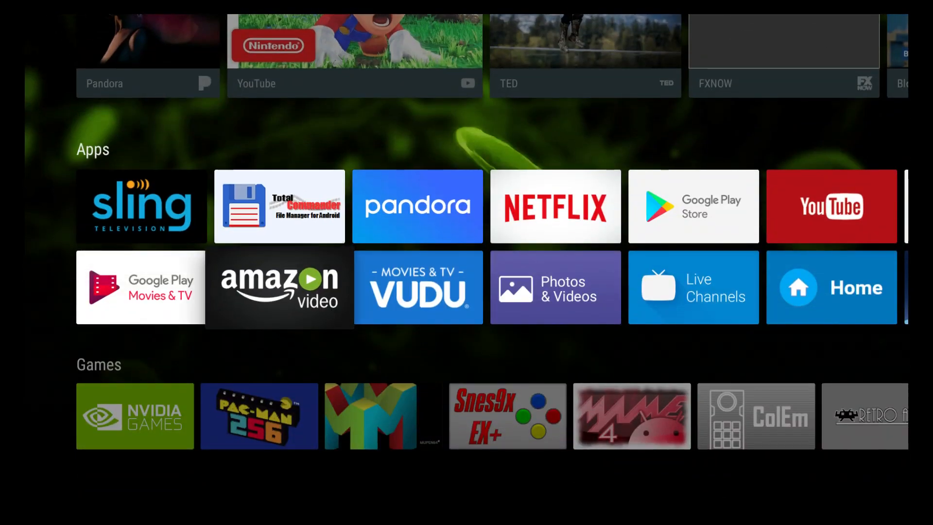
Step: Launch Puffin TV from the Apps row so its start page of site shortcuts appears
scroll("right", 3)
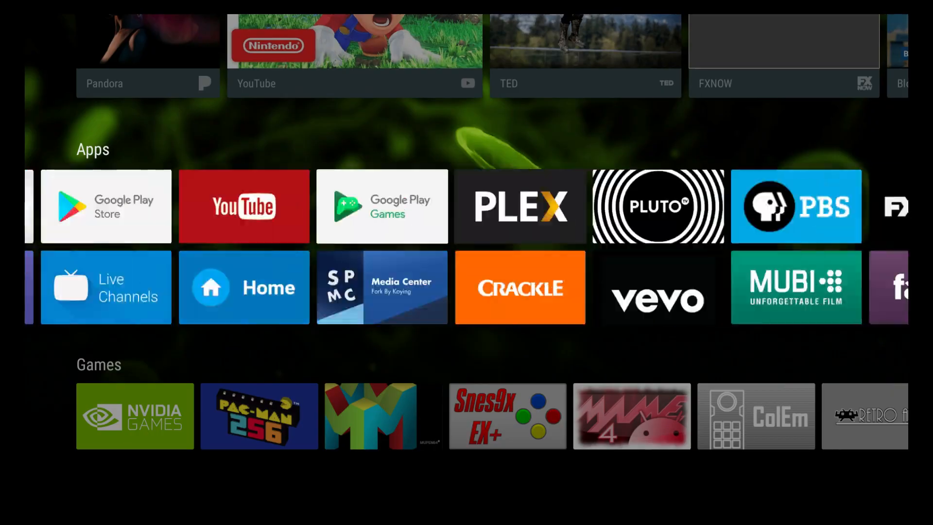
scroll("down", 3)
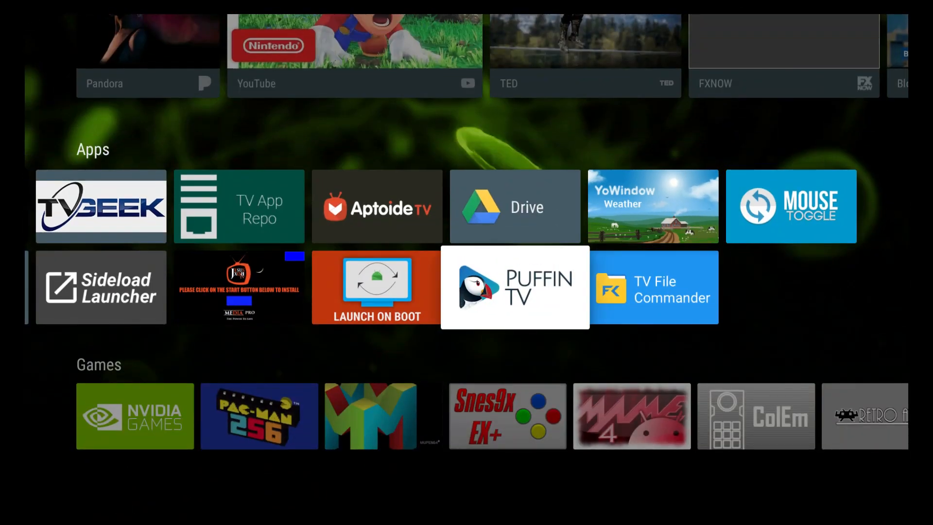
left_click(514, 287)
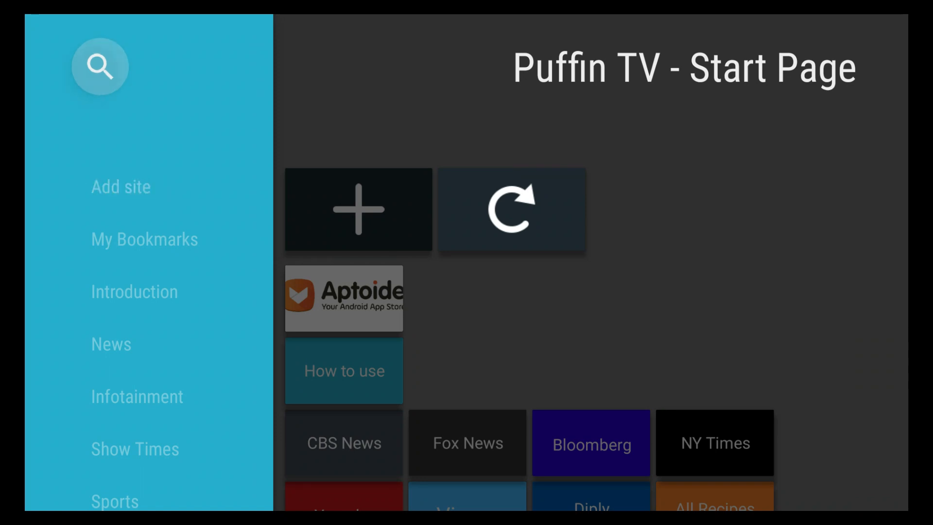
Step: Scroll the start page sidebar to Introduction, then return to the TV home screen
scroll("down", 3)
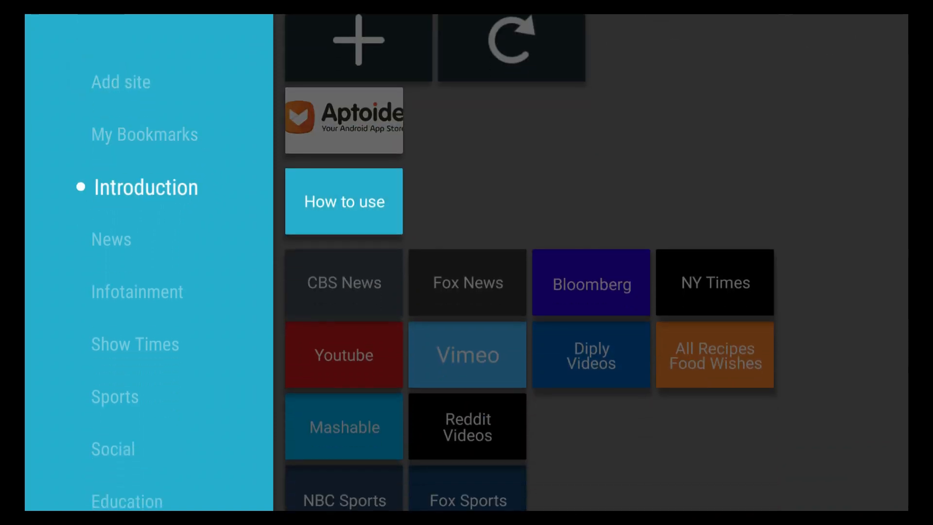
left_click(143, 134)
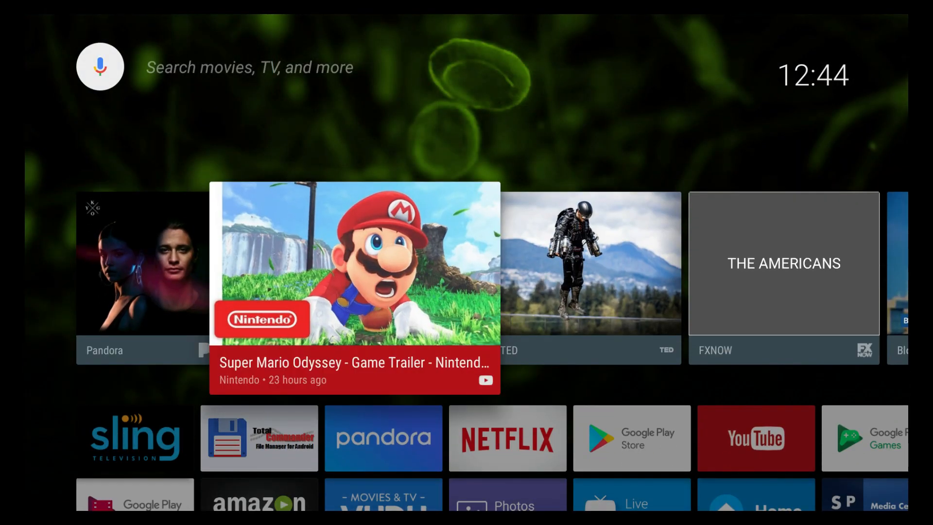
scroll("right", 3)
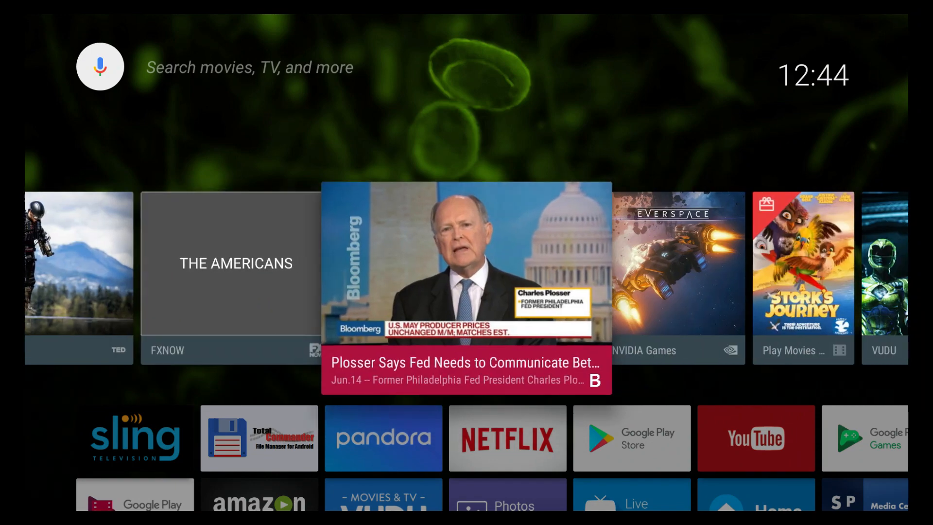
scroll("down", 3)
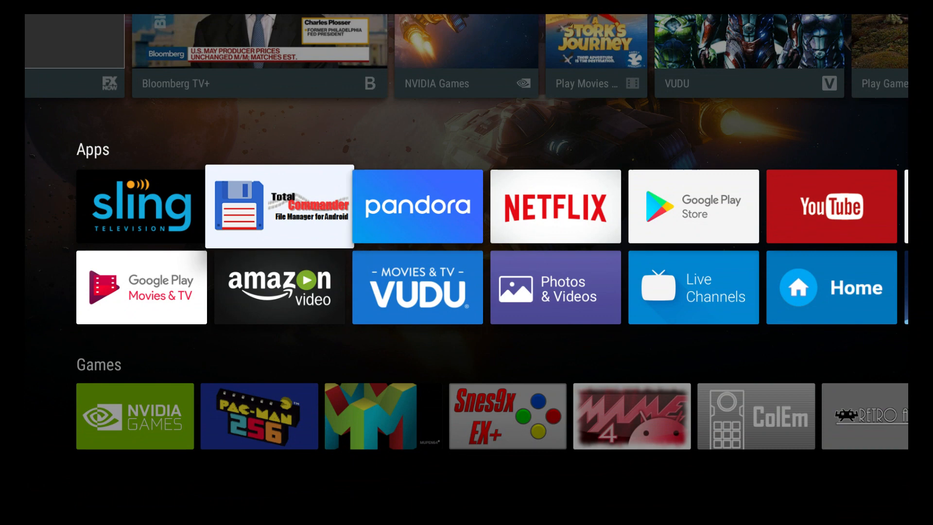
scroll("right", 3)
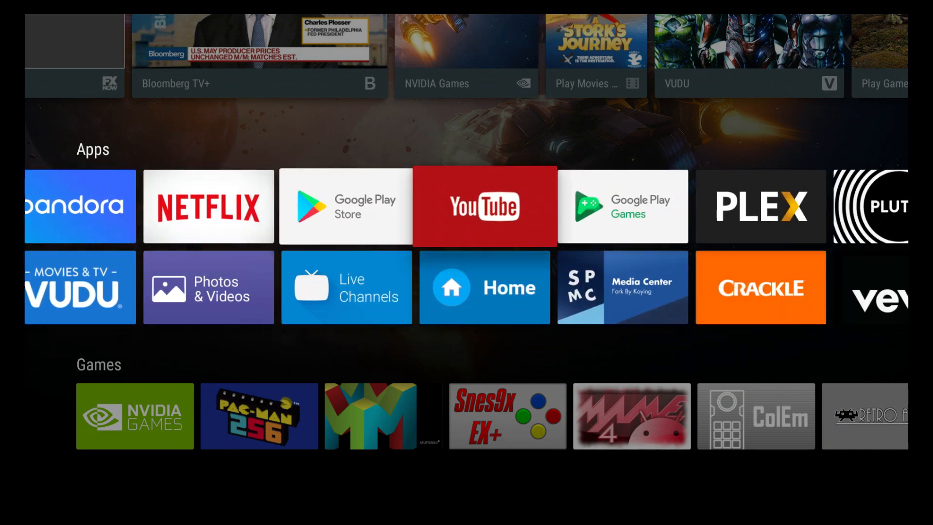
scroll("right", 3)
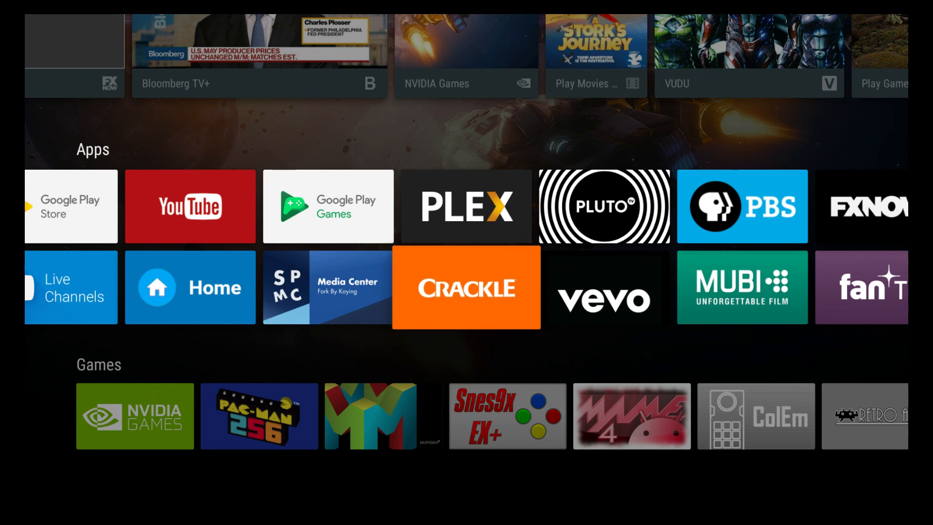
scroll("right", 3)
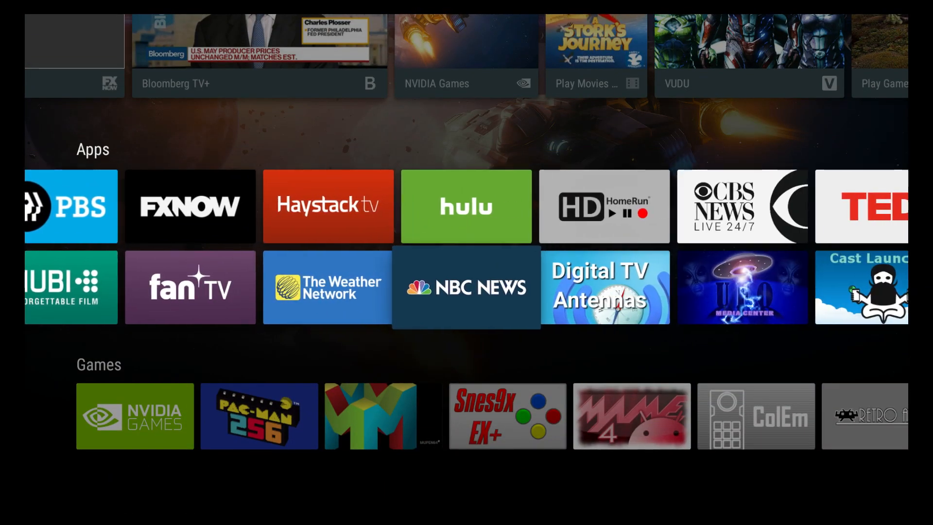
scroll("right", 3)
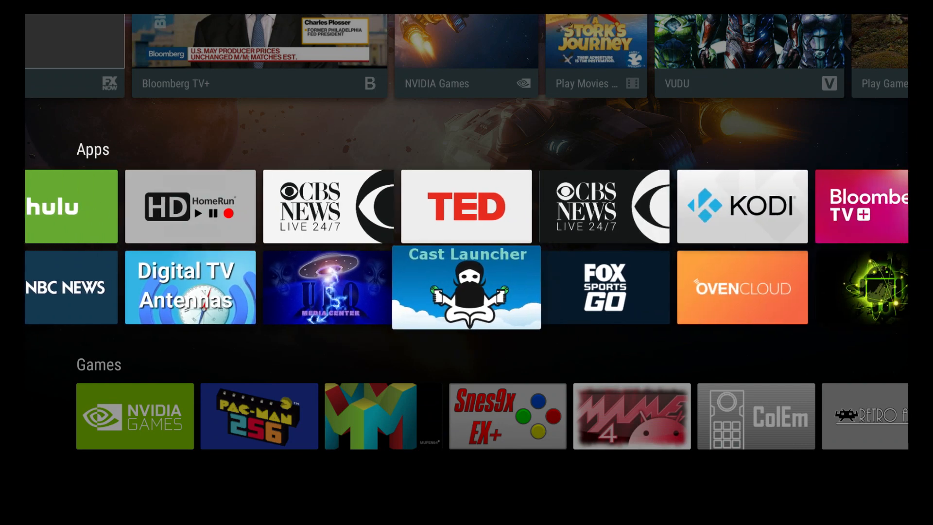